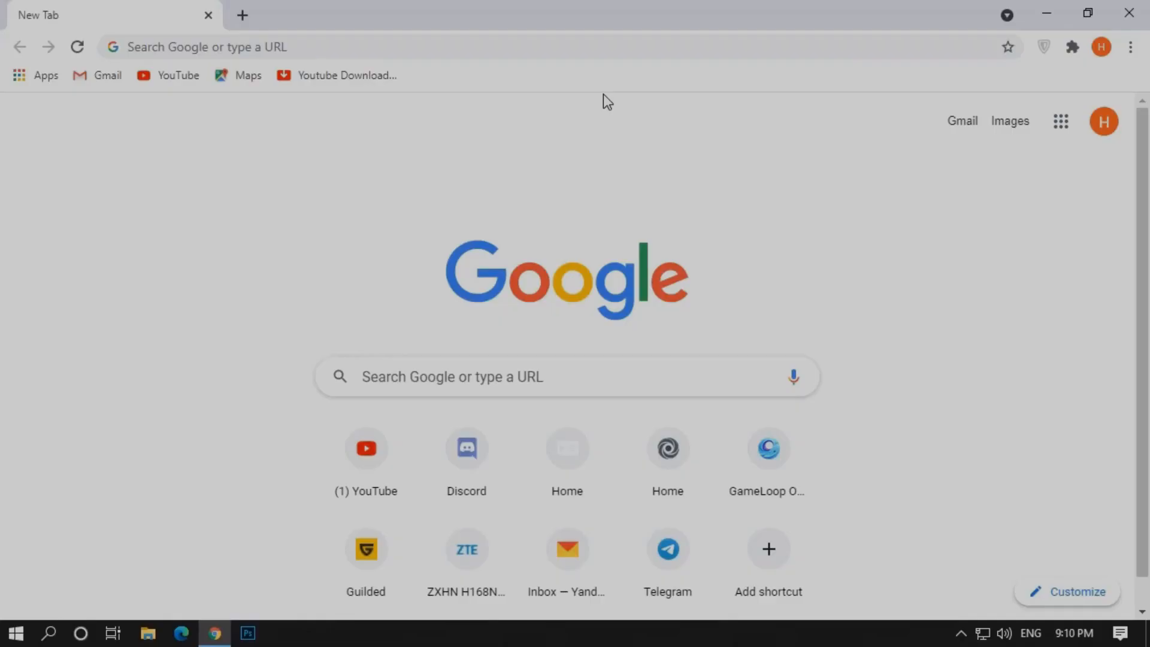
Step: Load premid.app in Chrome to reach the PreMiD website
text(premid.app)
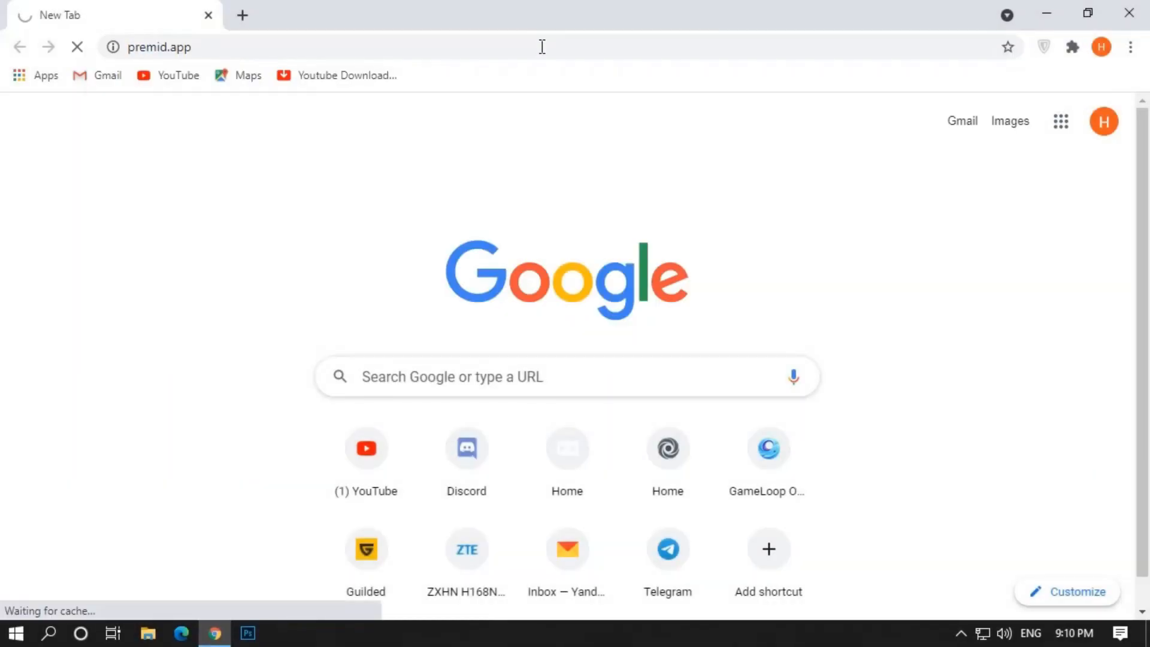
key(Enter)
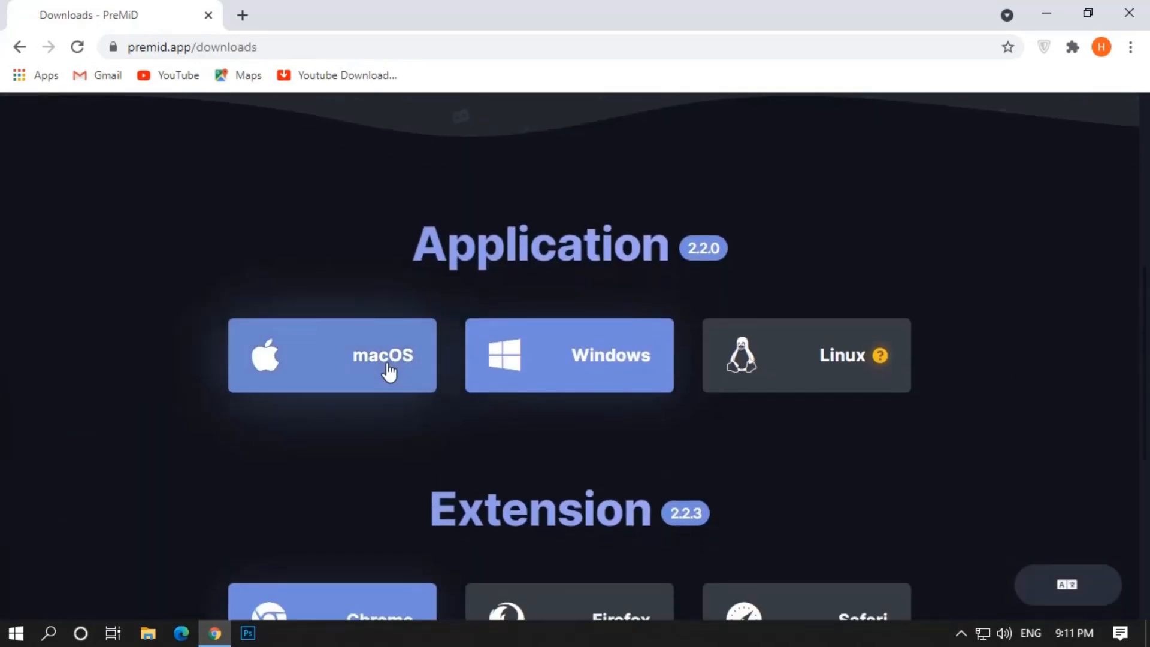
Step: Download PreMiD-installer.exe for Windows, skipping the ad and confirming the IDM duplicate prompt
scroll(down, 3)
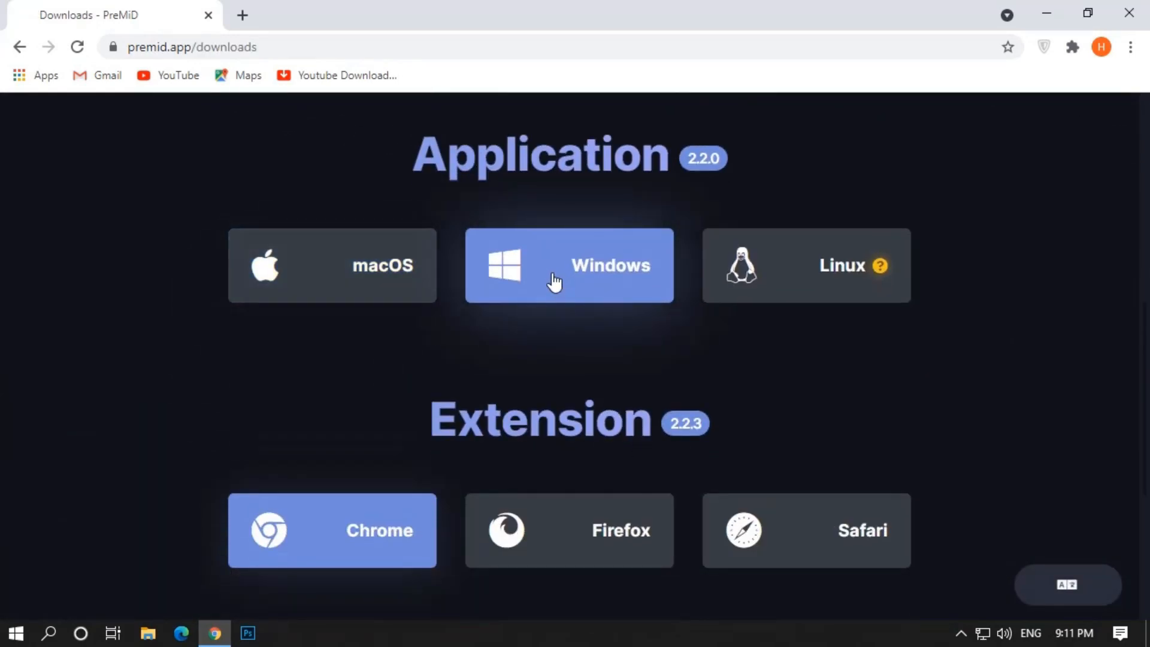
mouse_move(882, 265)
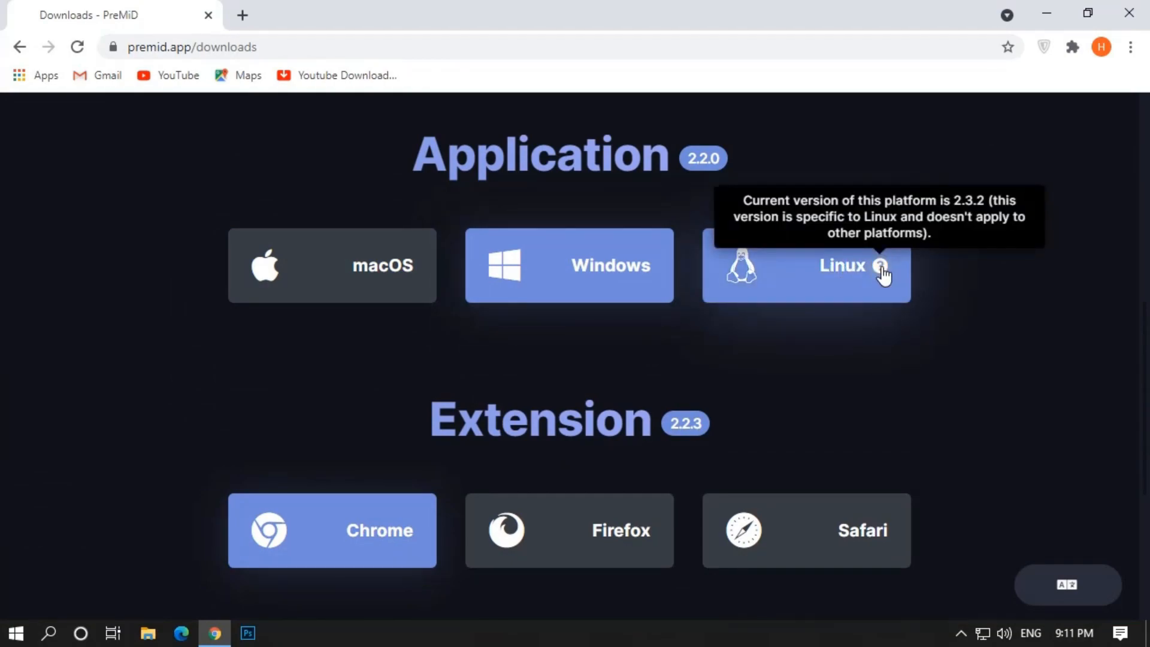
mouse_move(345, 265)
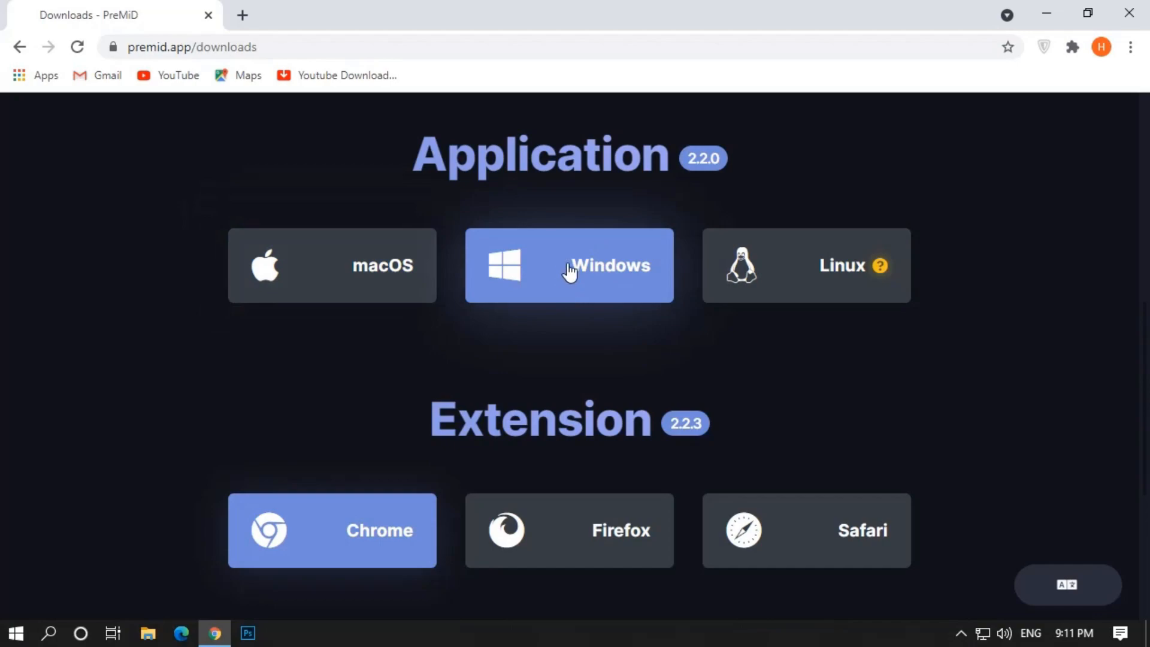
click(569, 264)
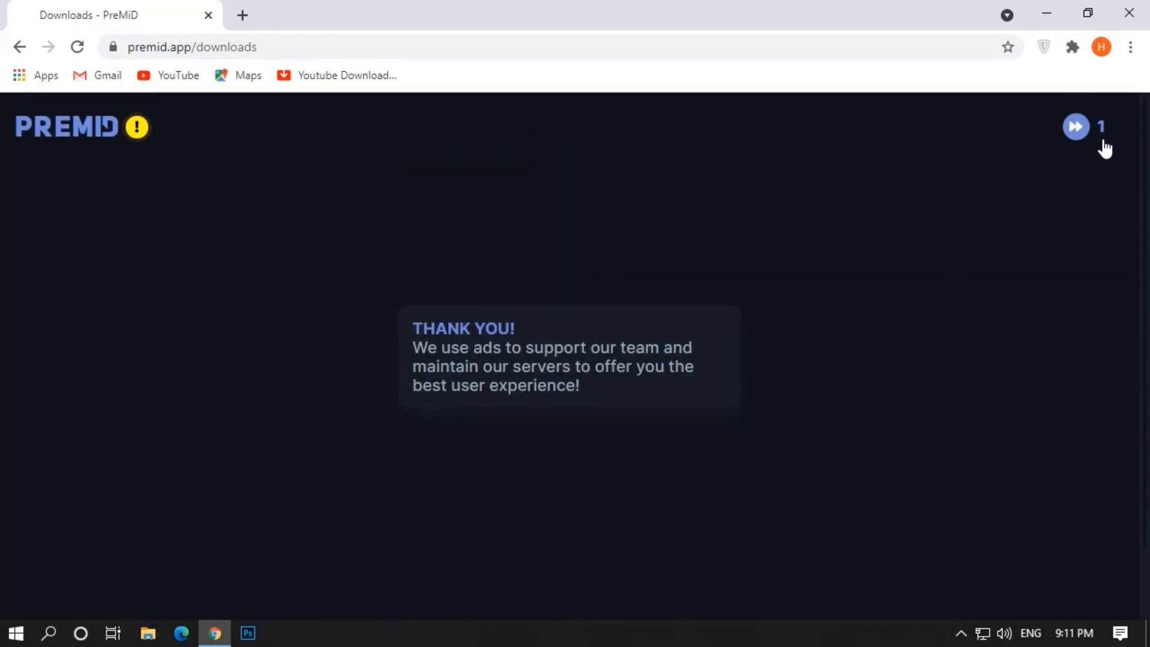
click(1074, 126)
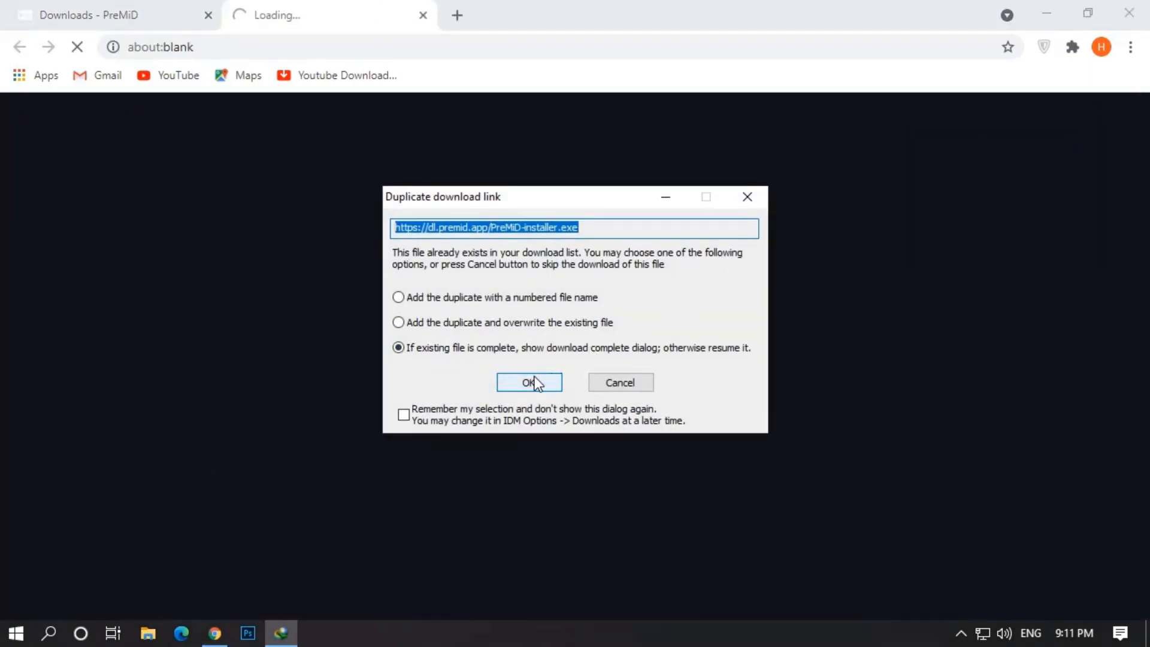
click(529, 382)
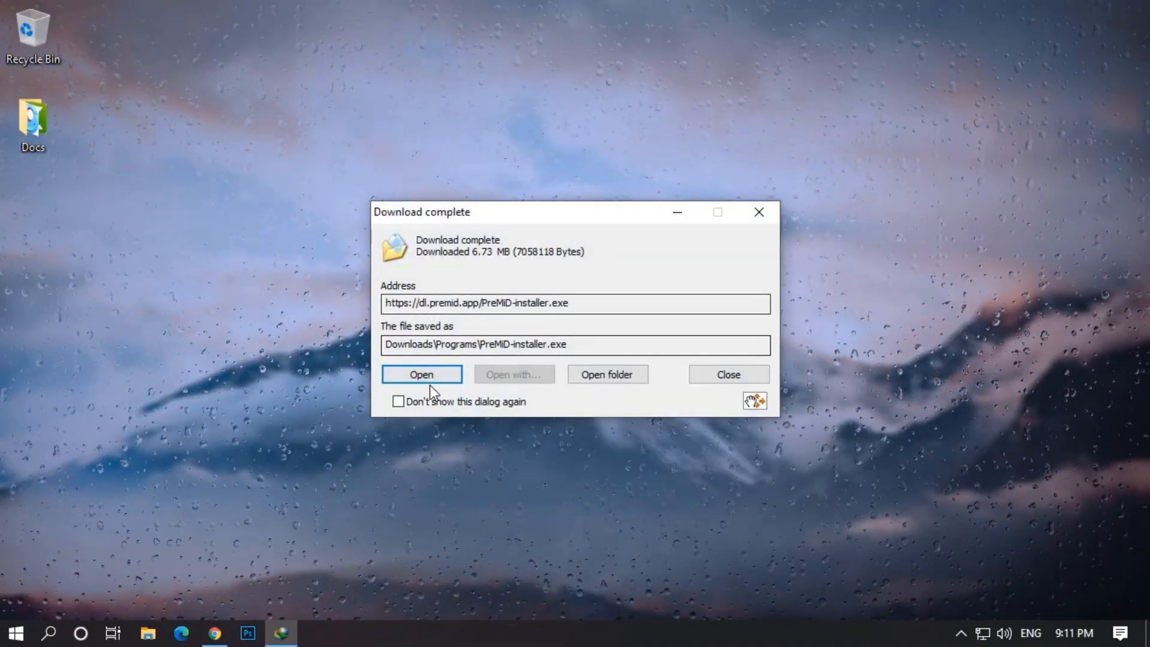
Step: Run PreMiD-installer.exe, accept the license, and install with Open Presence Store unchecked
click(421, 374)
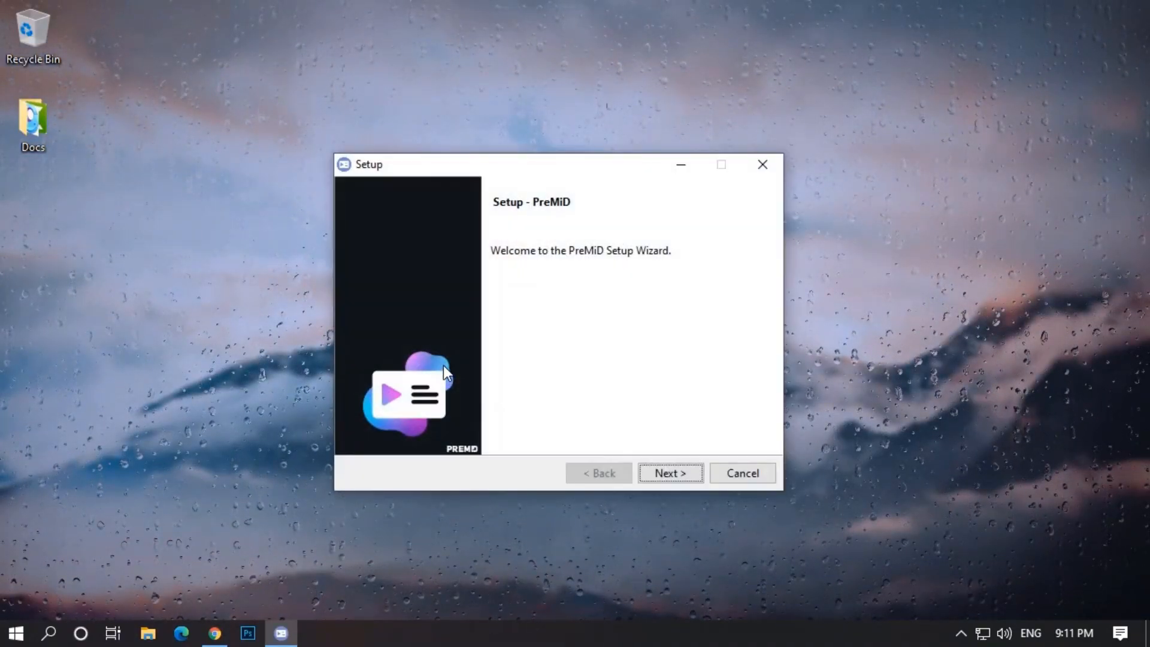
click(669, 472)
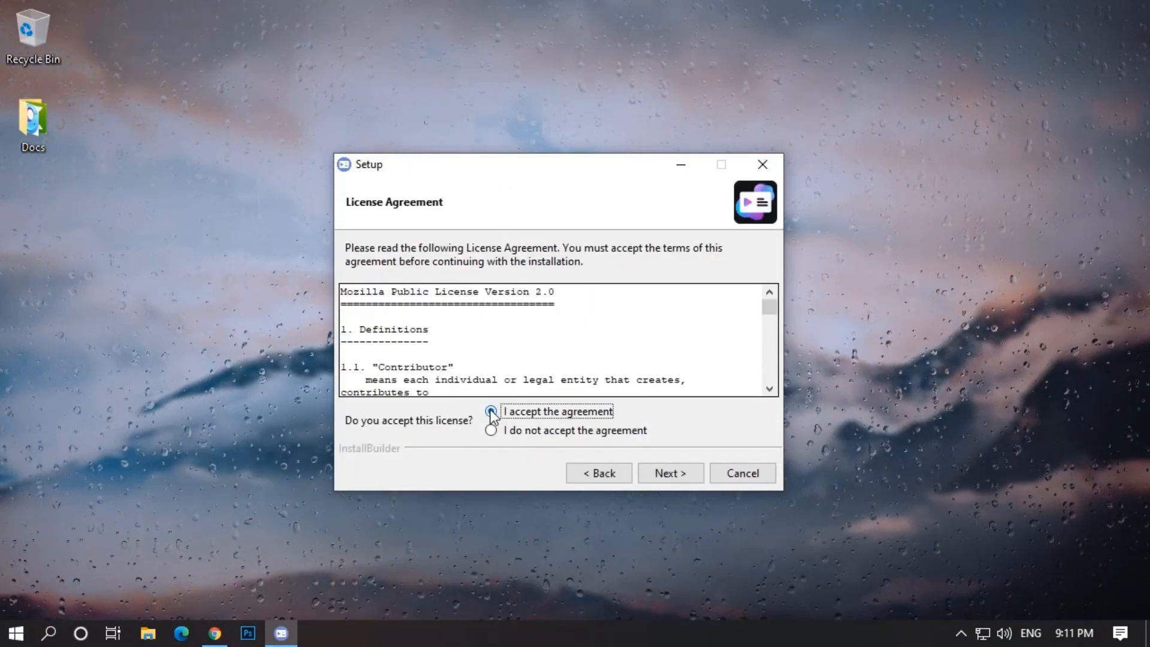
click(669, 472)
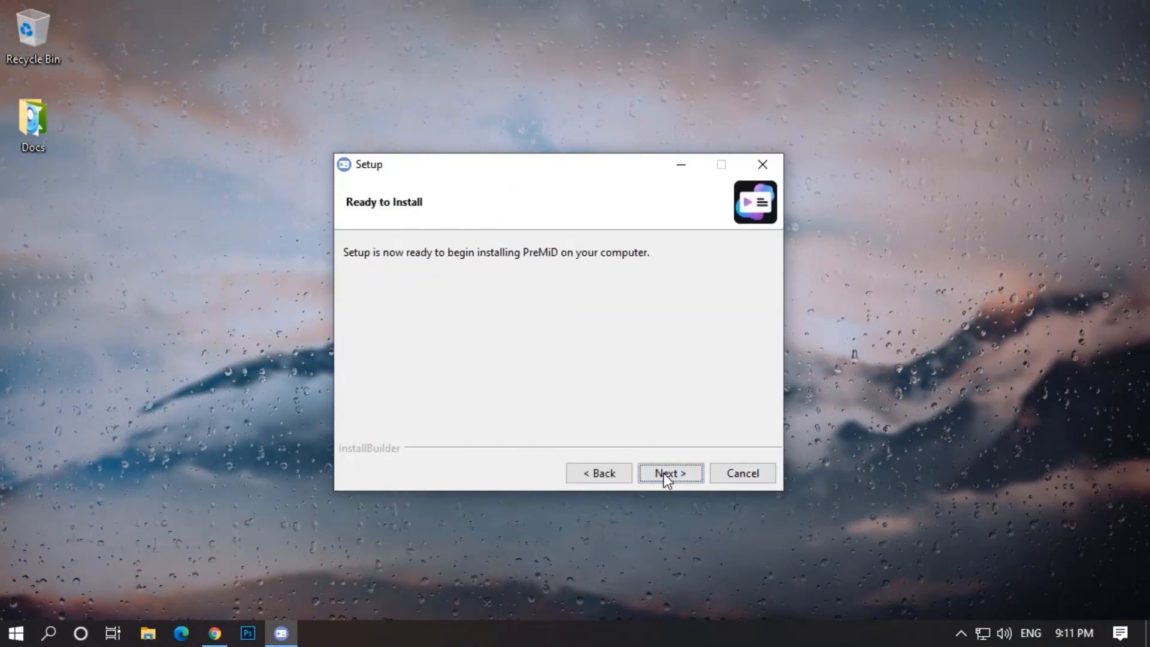
click(669, 473)
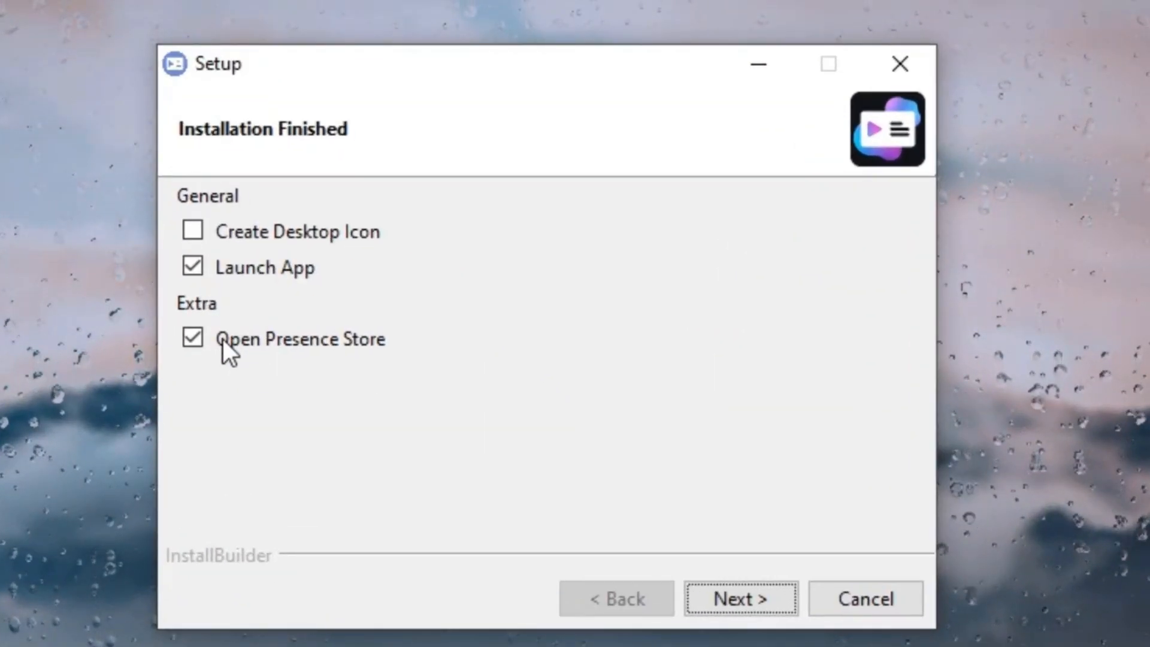
click(192, 338)
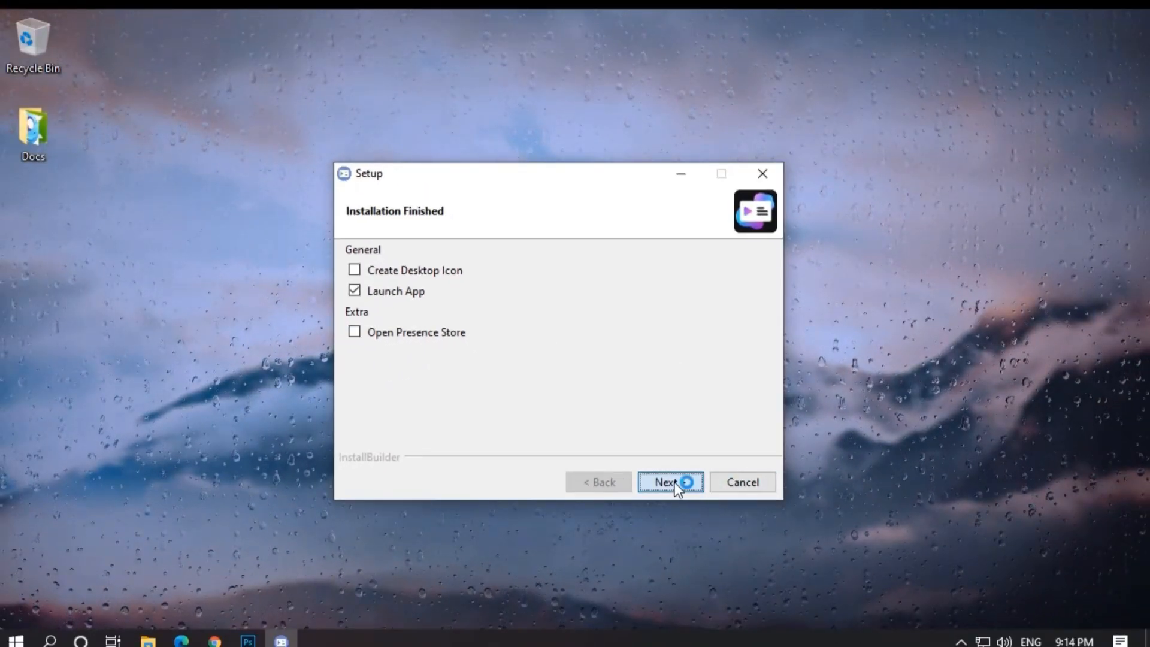
click(668, 482)
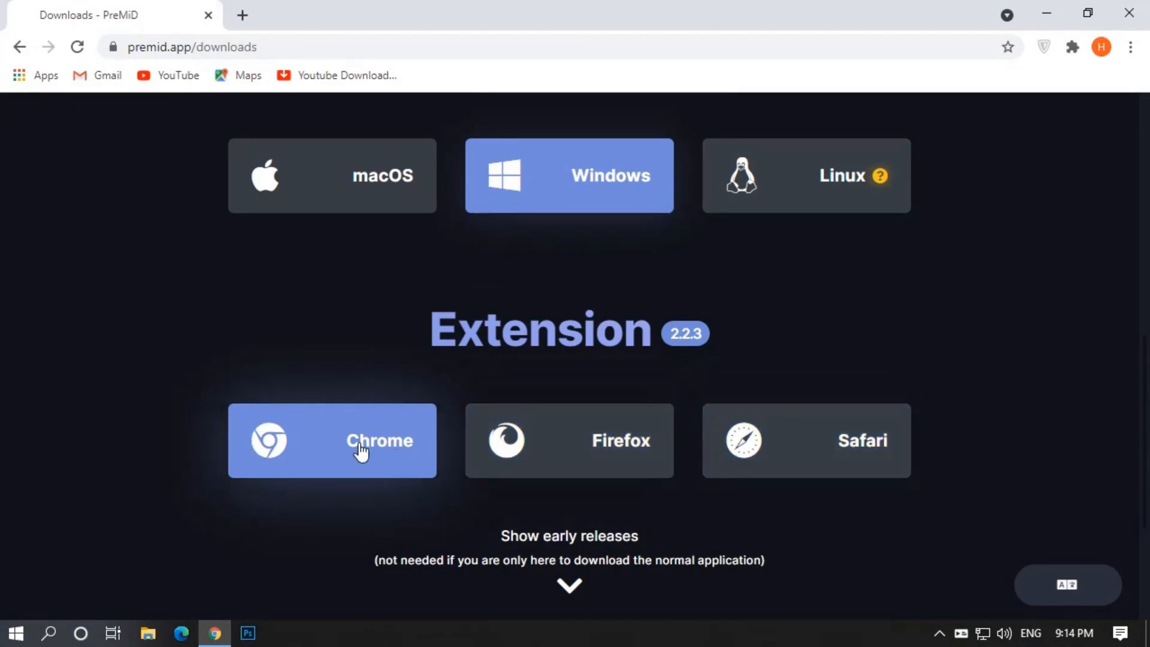
Step: Add the PreMiD Chrome extension from the Web Store, skipping the ad page
click(332, 441)
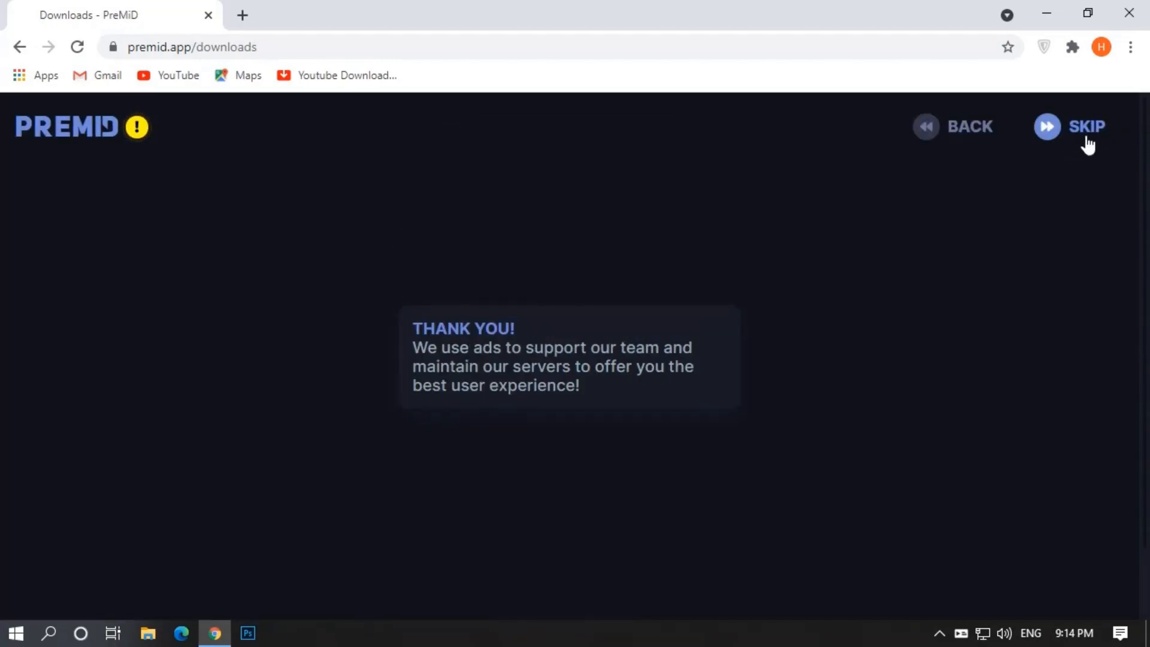
click(1085, 127)
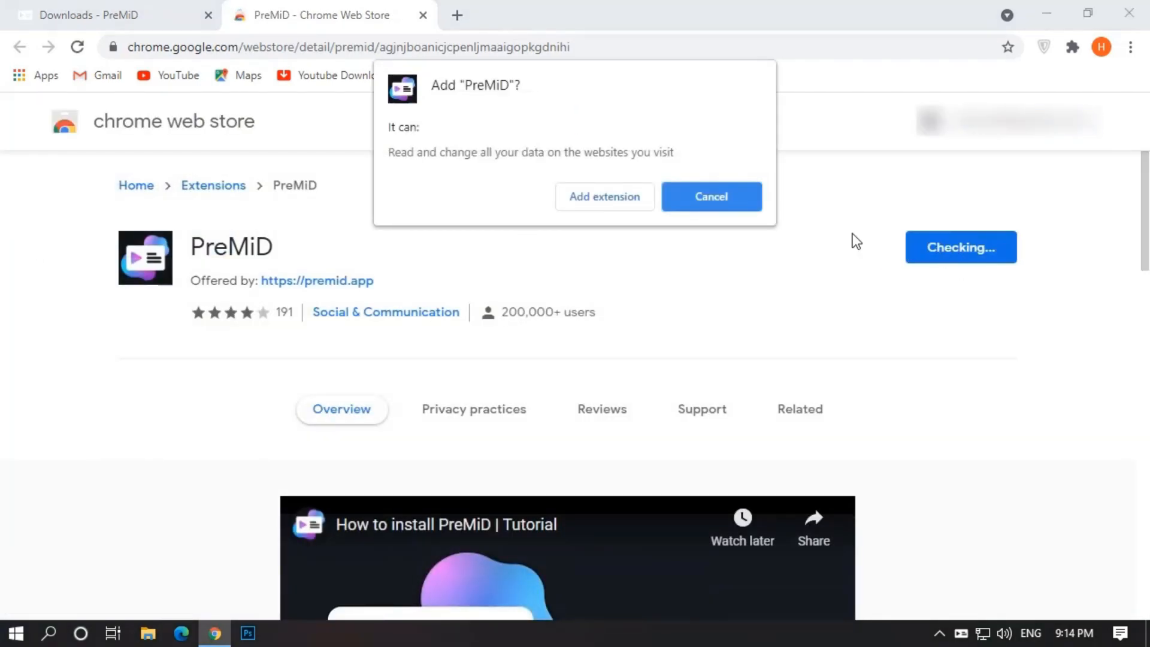
click(604, 196)
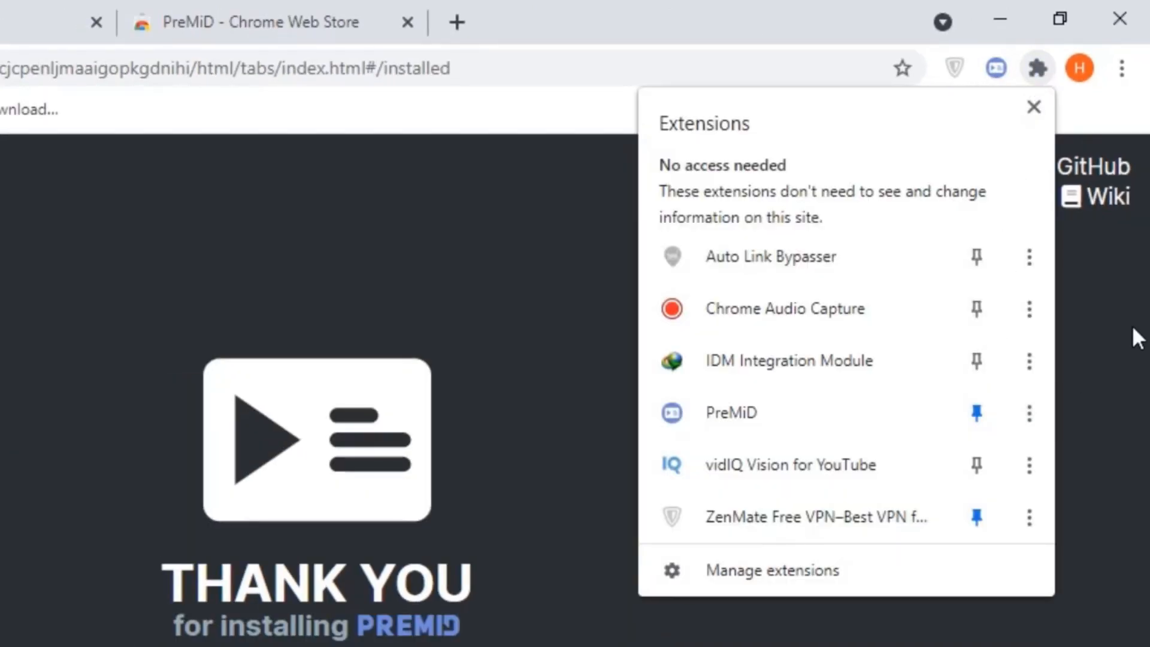
Step: Pin the PreMiD extension, close the downloads tab, and dismiss the presences popup
click(994, 68)
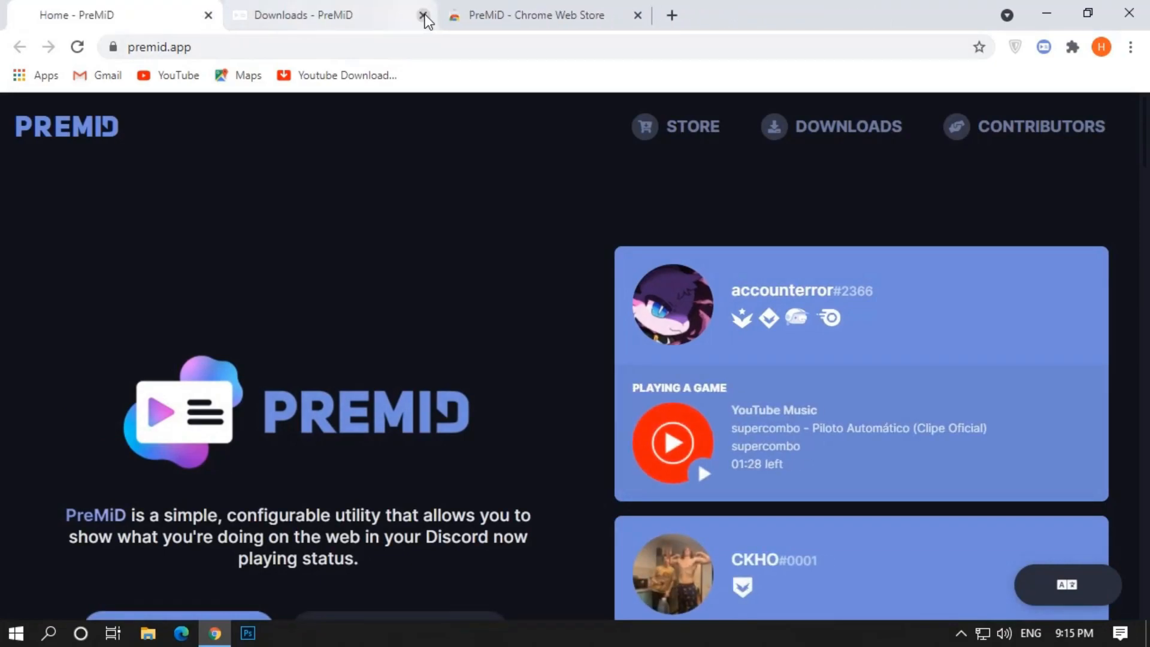
click(1042, 47)
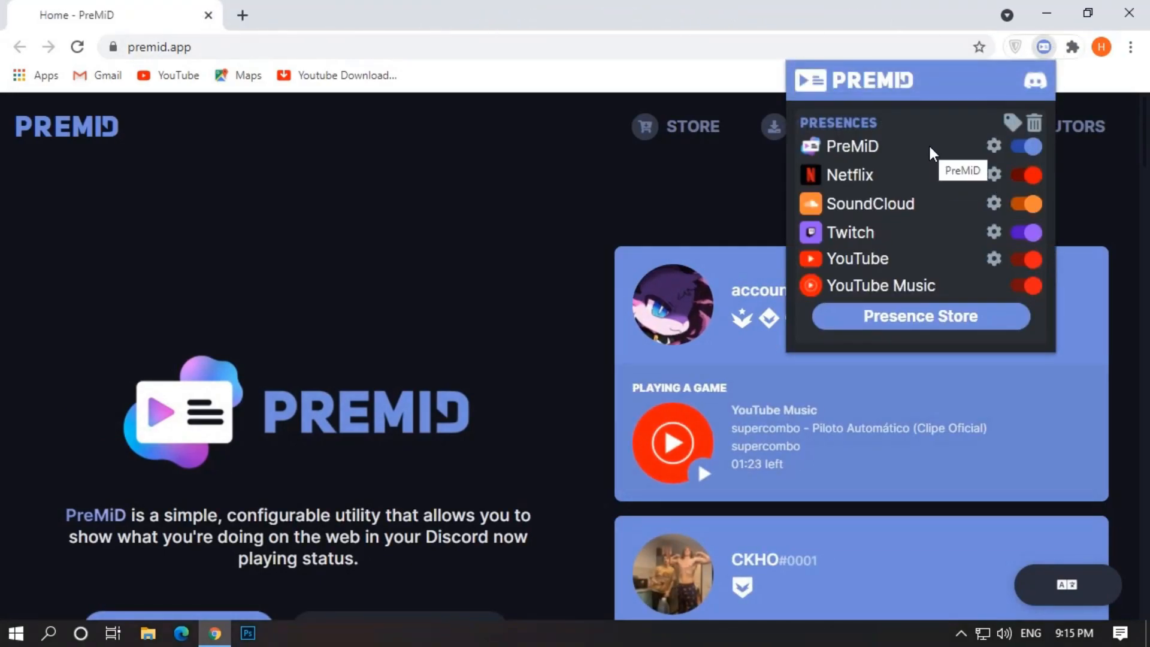
click(455, 246)
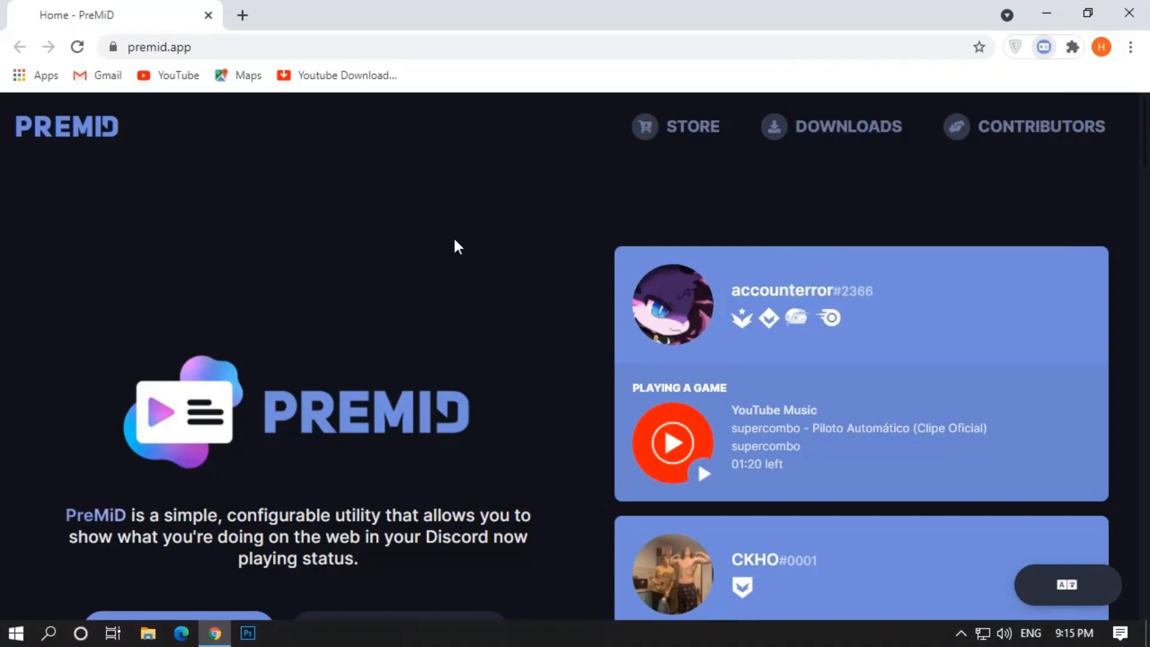
mouse_move(468, 247)
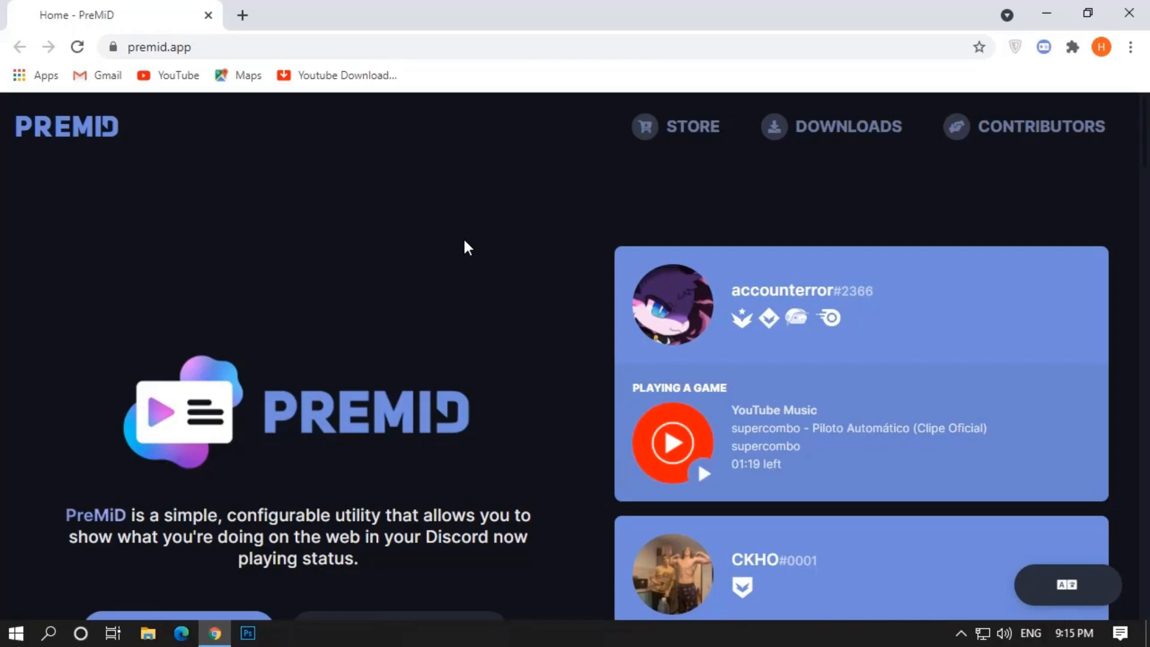
Step: Switch to Discord and open User Settings at My Account
click(281, 632)
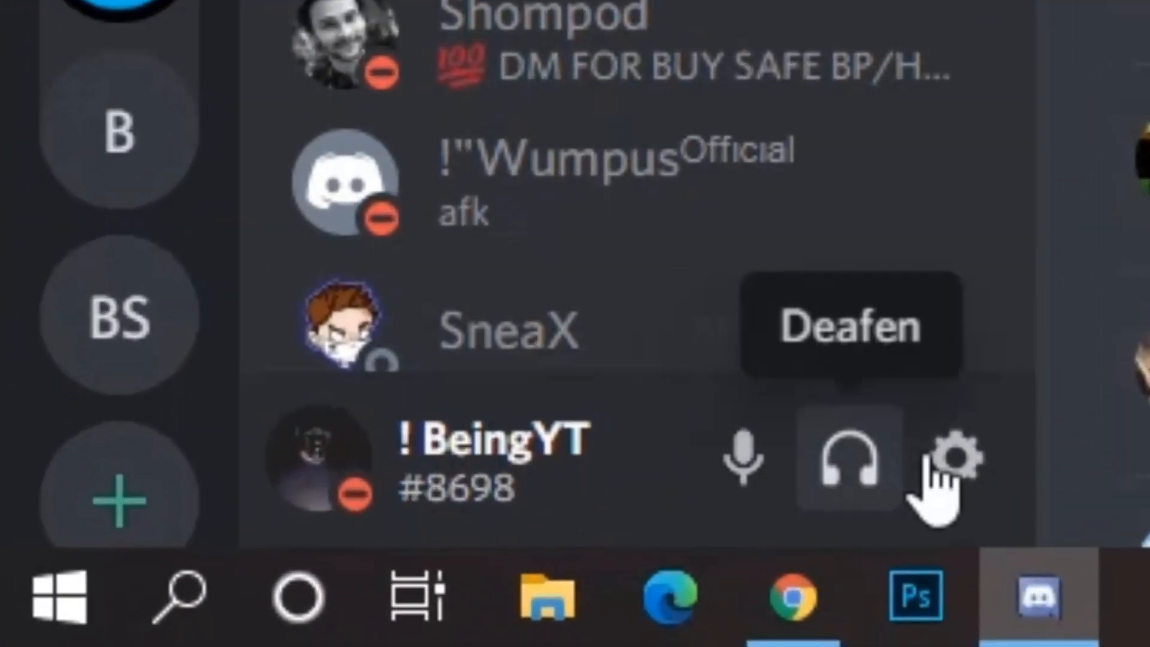
click(955, 460)
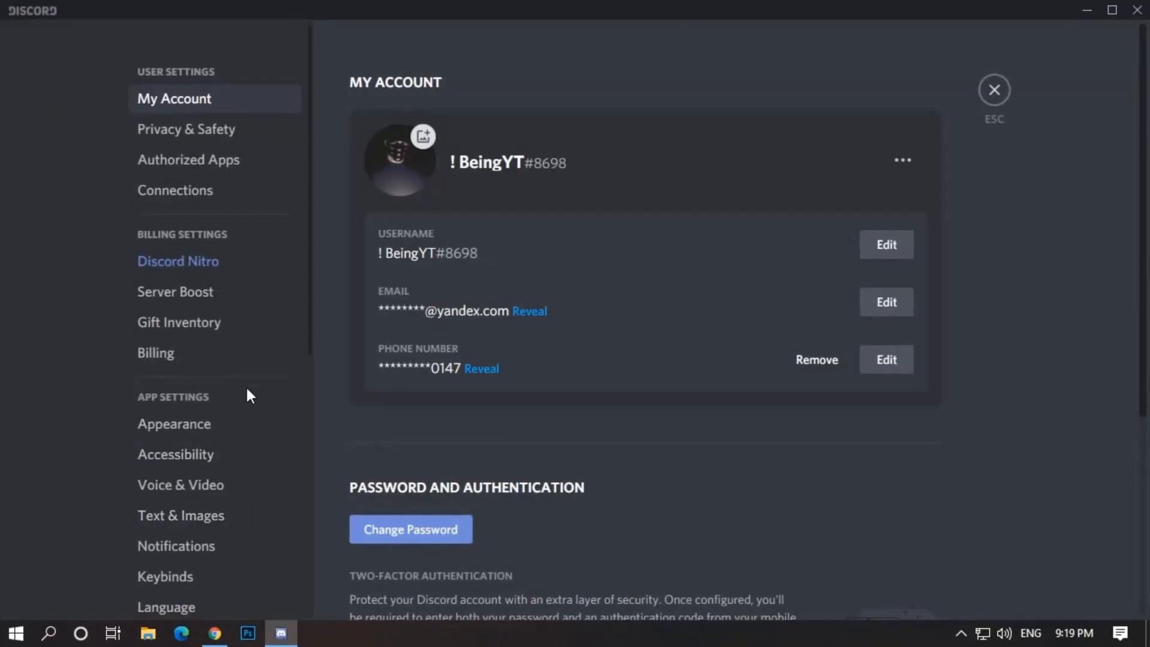
click(180, 291)
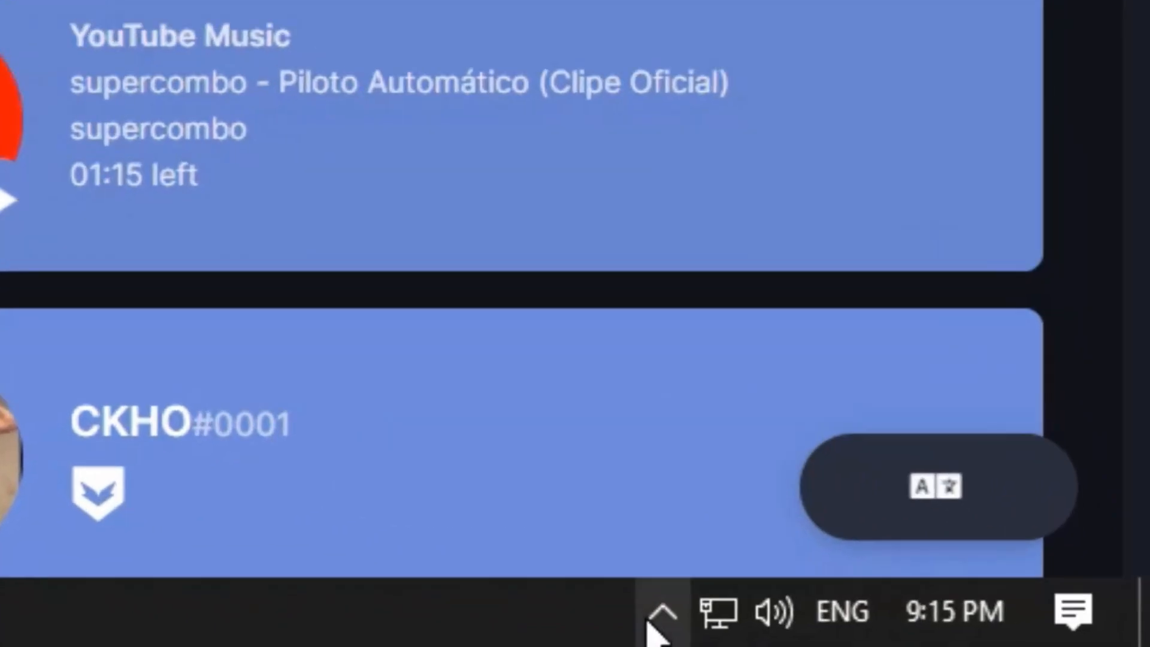
Step: Search the PreMiD Store for 'custom', add Custom Status, and open its setup page
click(656, 611)
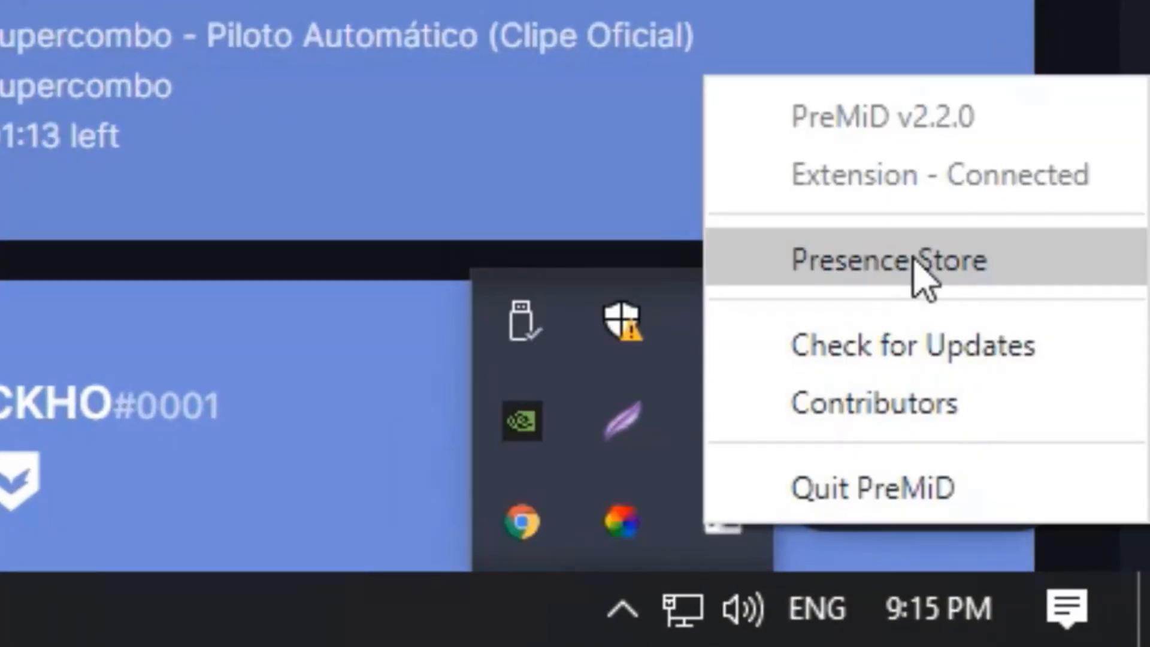
click(881, 261)
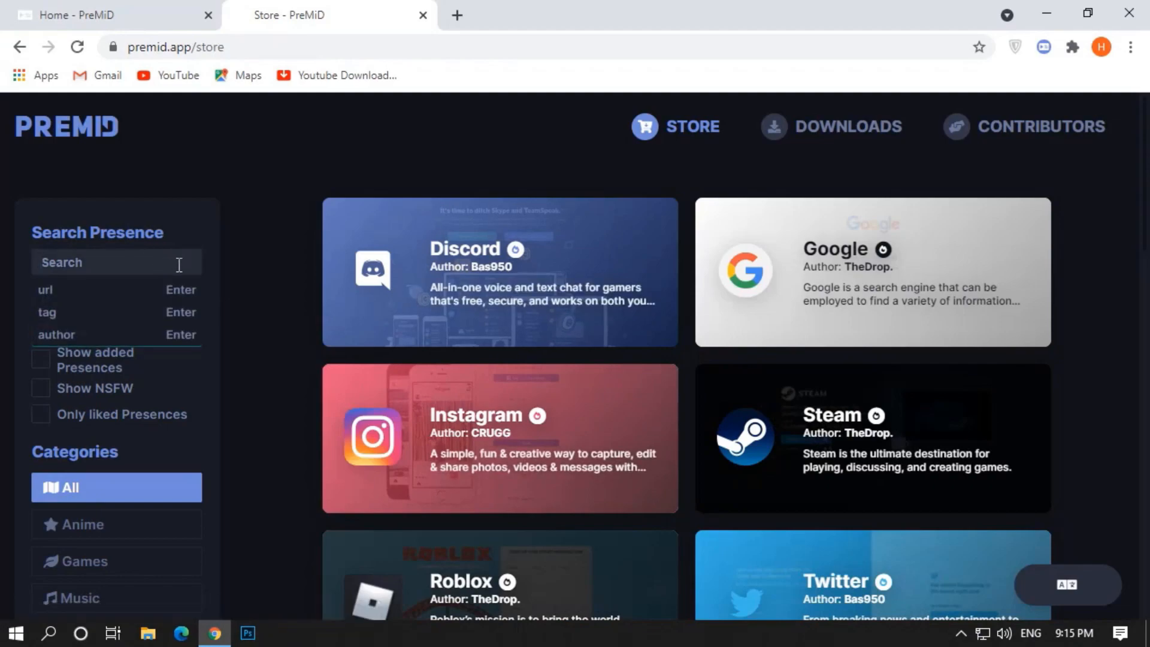
text(custom)
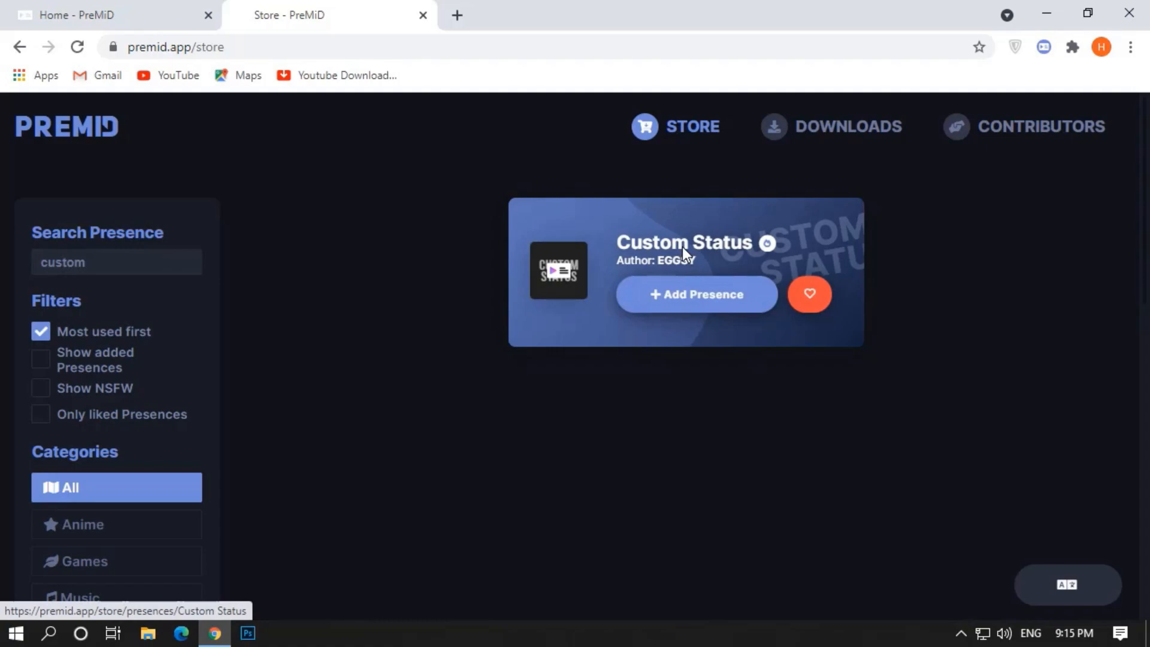
click(686, 242)
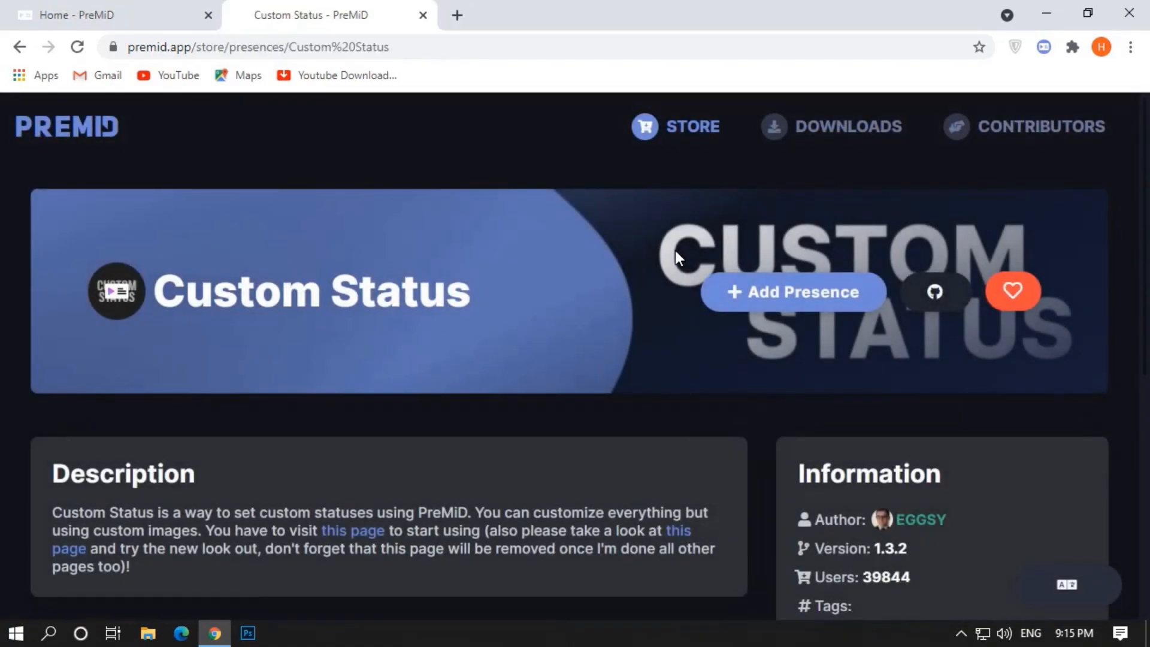
click(792, 292)
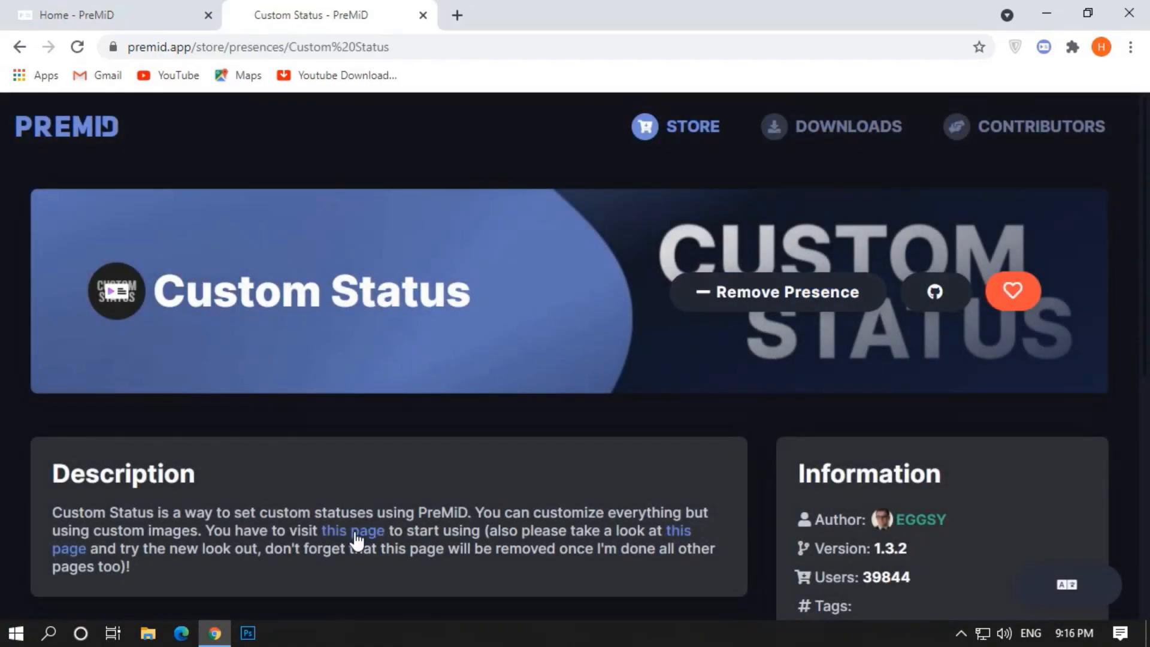
click(352, 530)
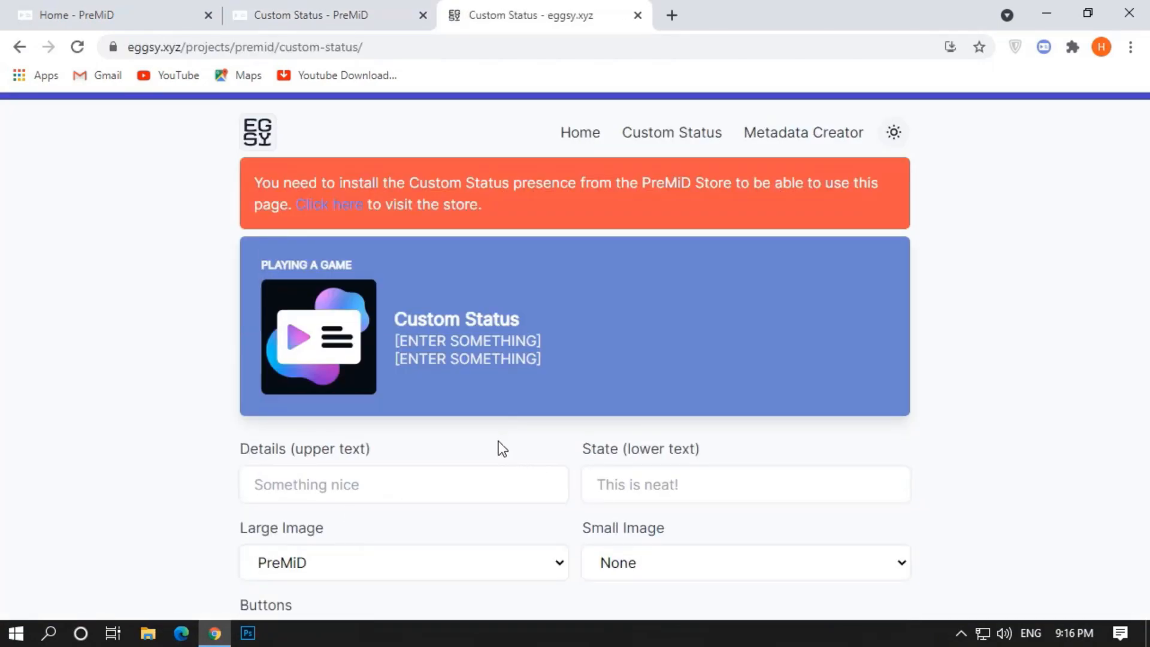
Step: Check Discord, then enter 'Playing A Game' and 'SUBSCRIBE xD' as upper and lower text
click(280, 632)
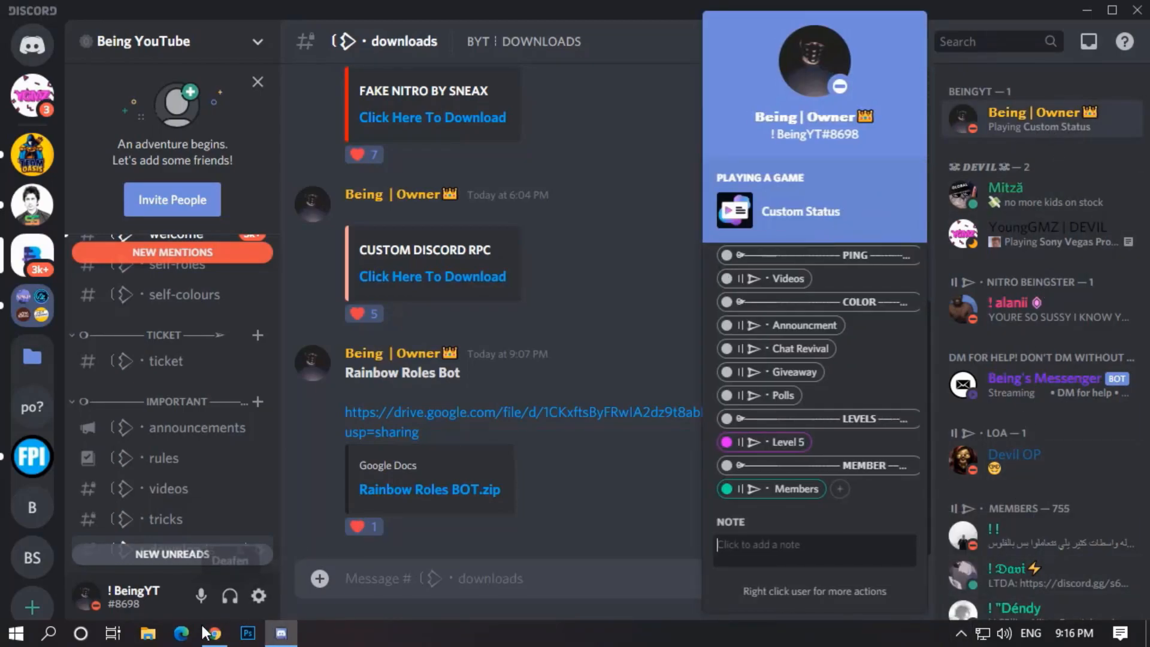
click(213, 633)
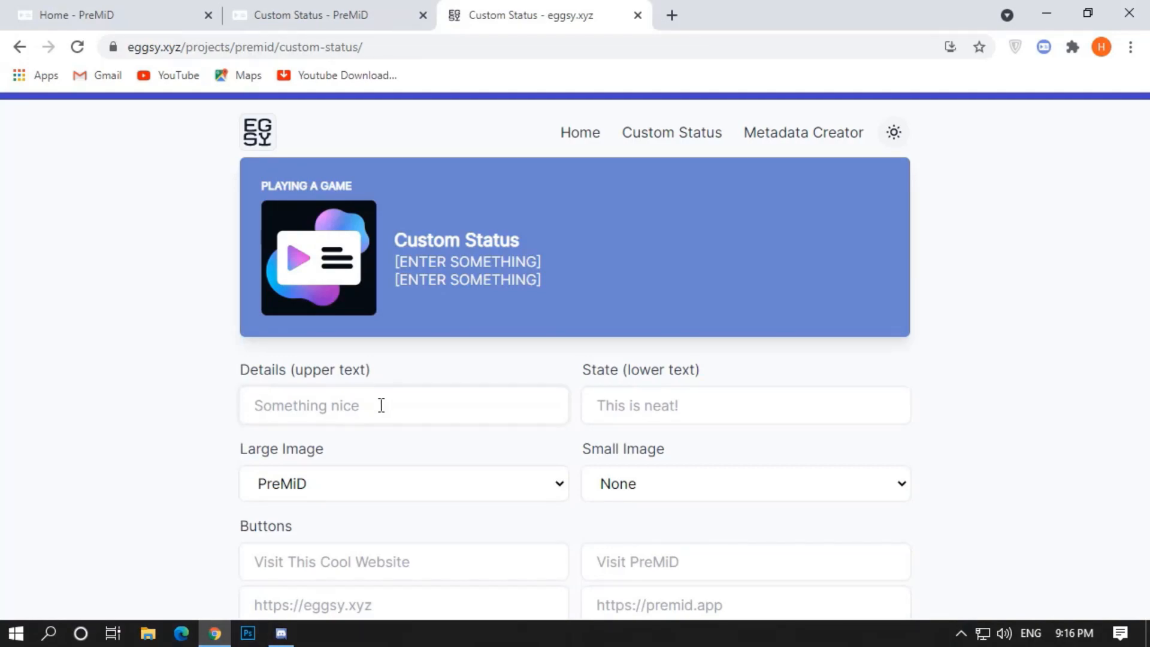
text(Playing A Game)
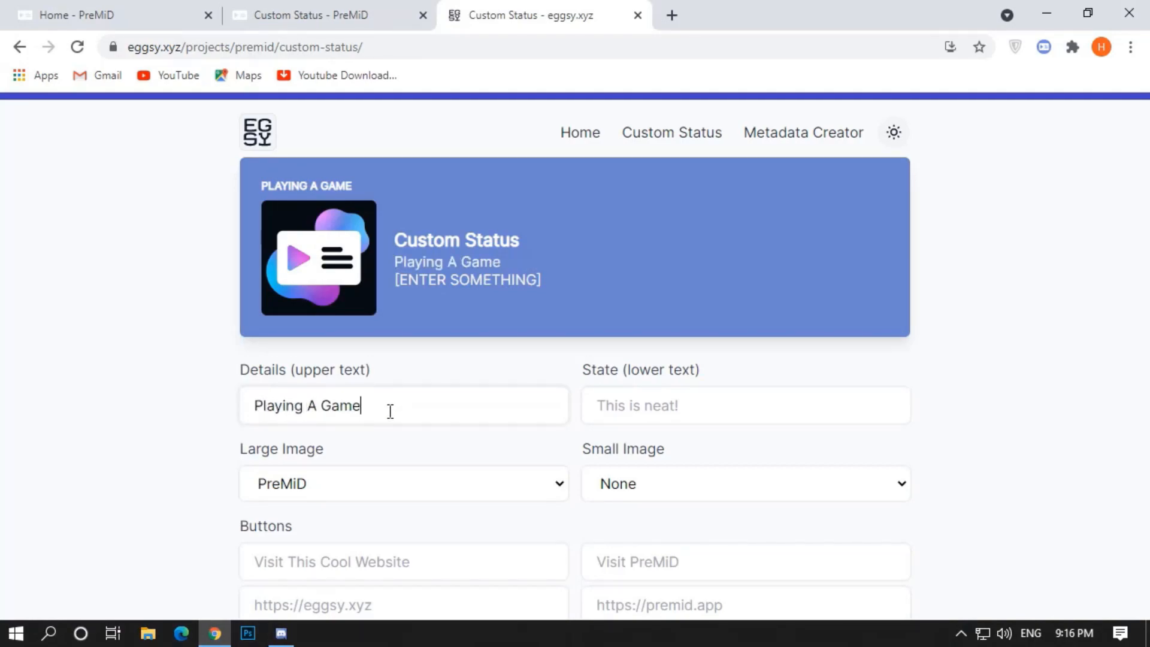
text(SUBS)
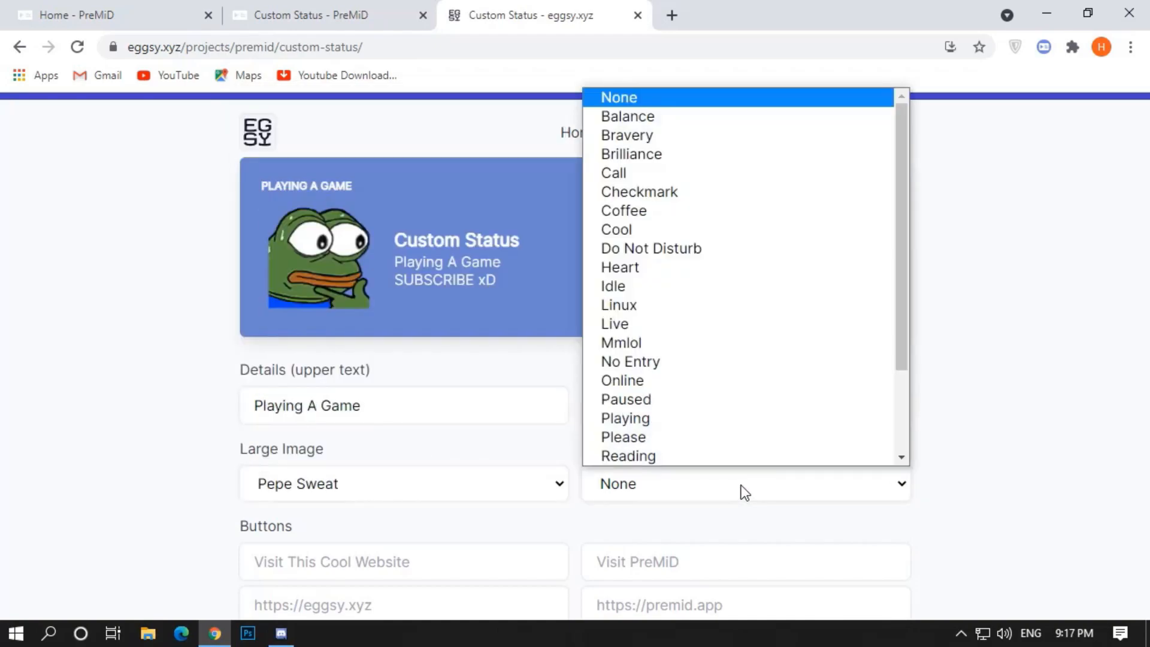
Step: Set Pepe Sweat and Do Not Disturb images with small-image text 'BeingYT'
click(651, 248)
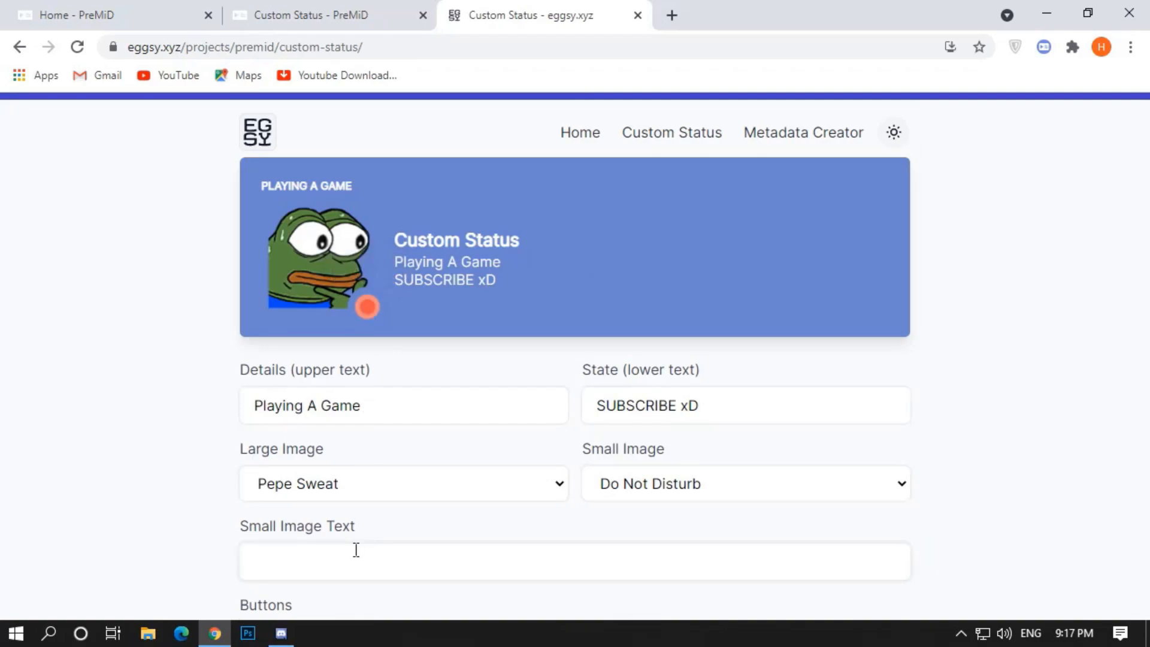
text(BeingYT)
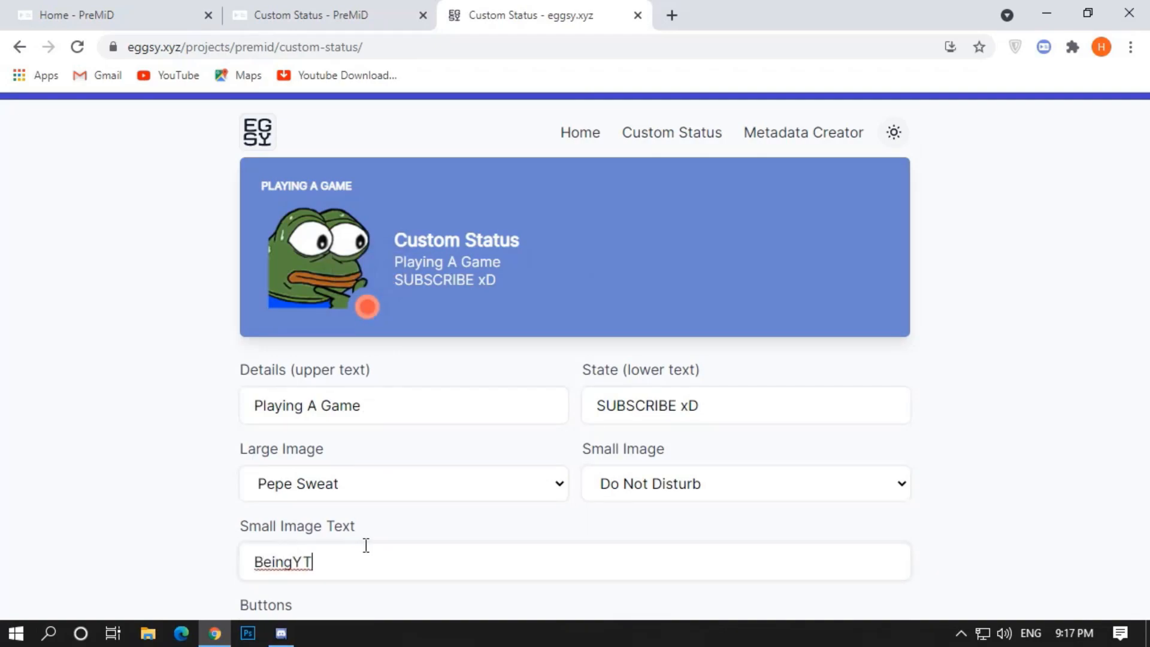
scroll(down, 3)
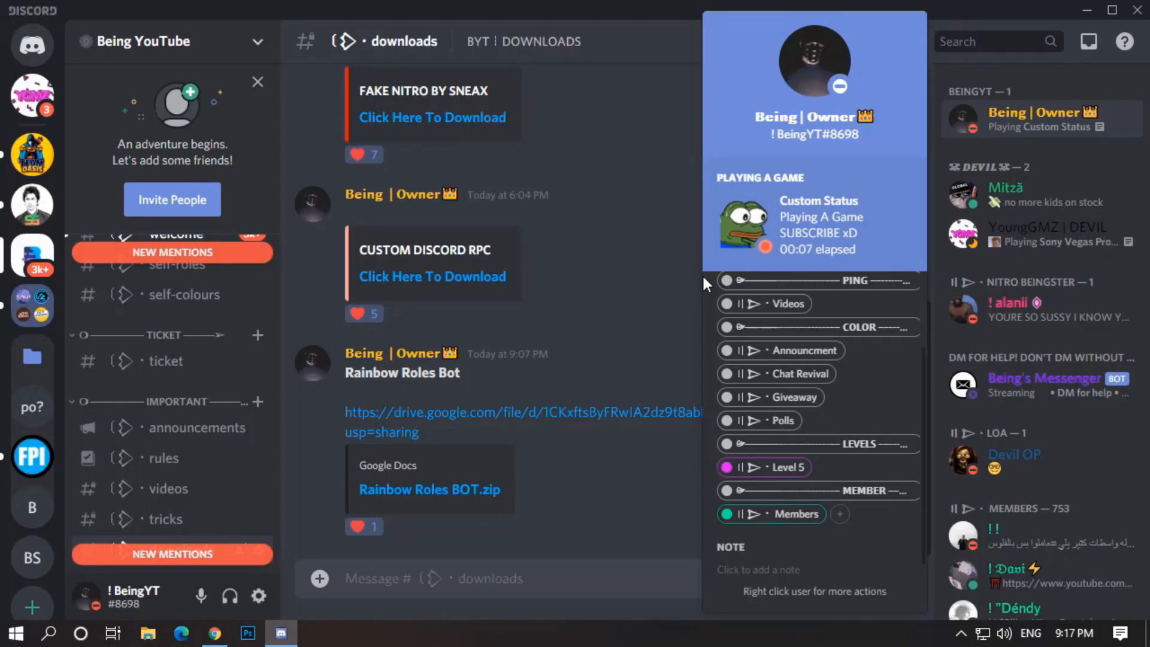
mouse_move(669, 285)
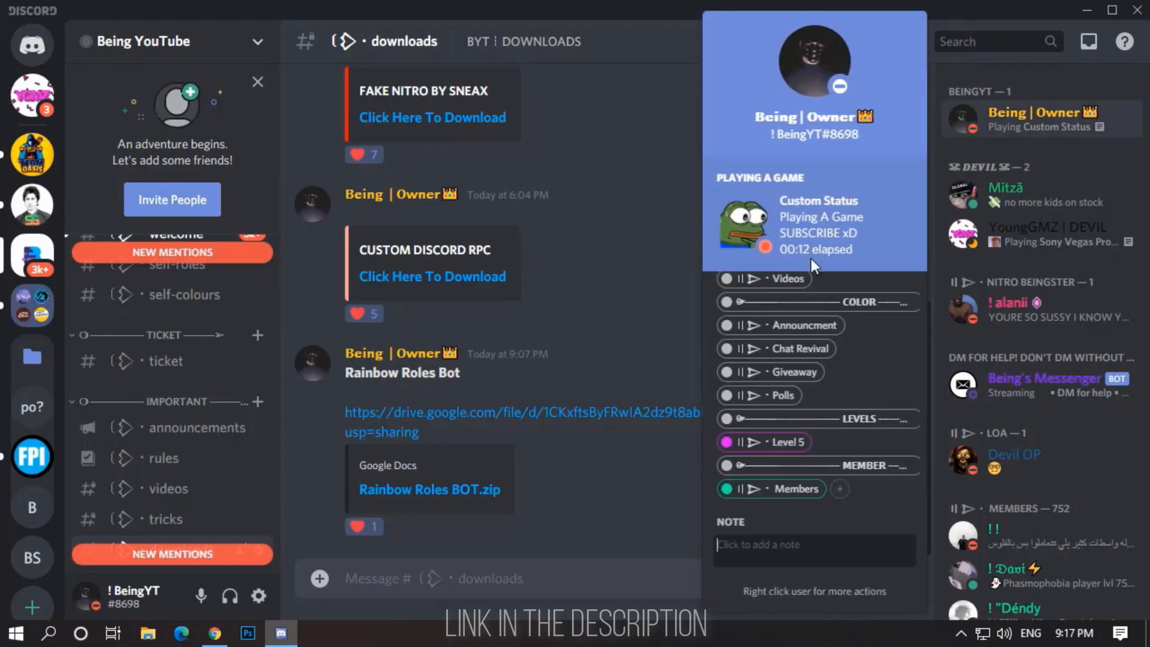
mouse_move(673, 286)
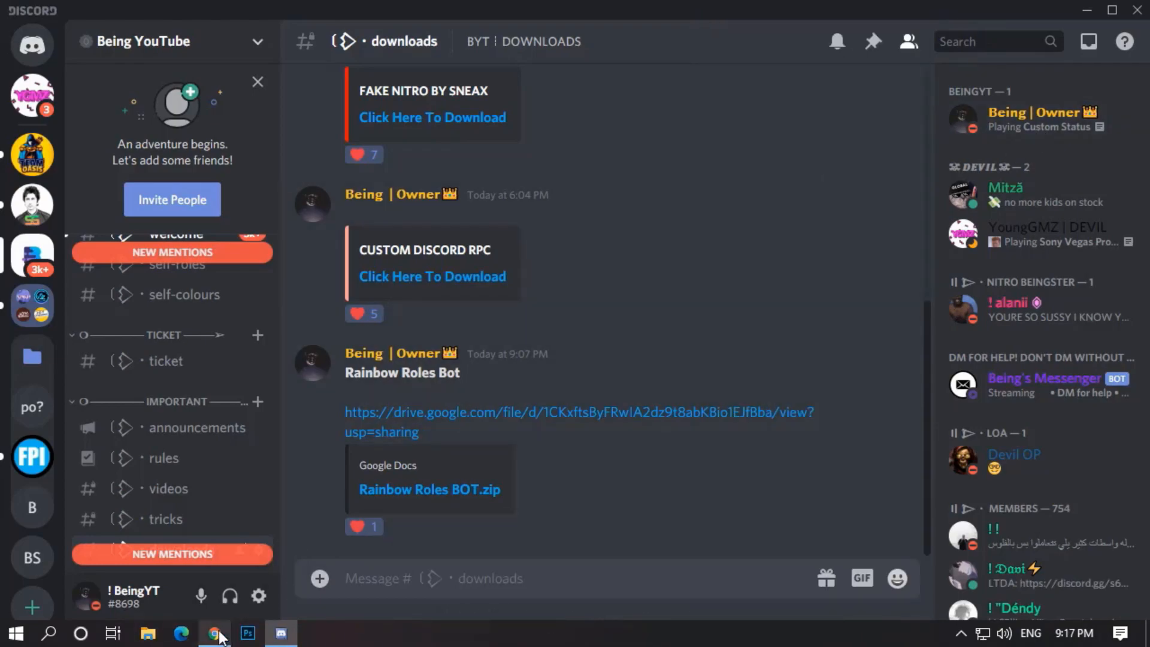
Step: Return to the eggsy.xyz Custom Status editor after viewing the Discord profile
click(213, 633)
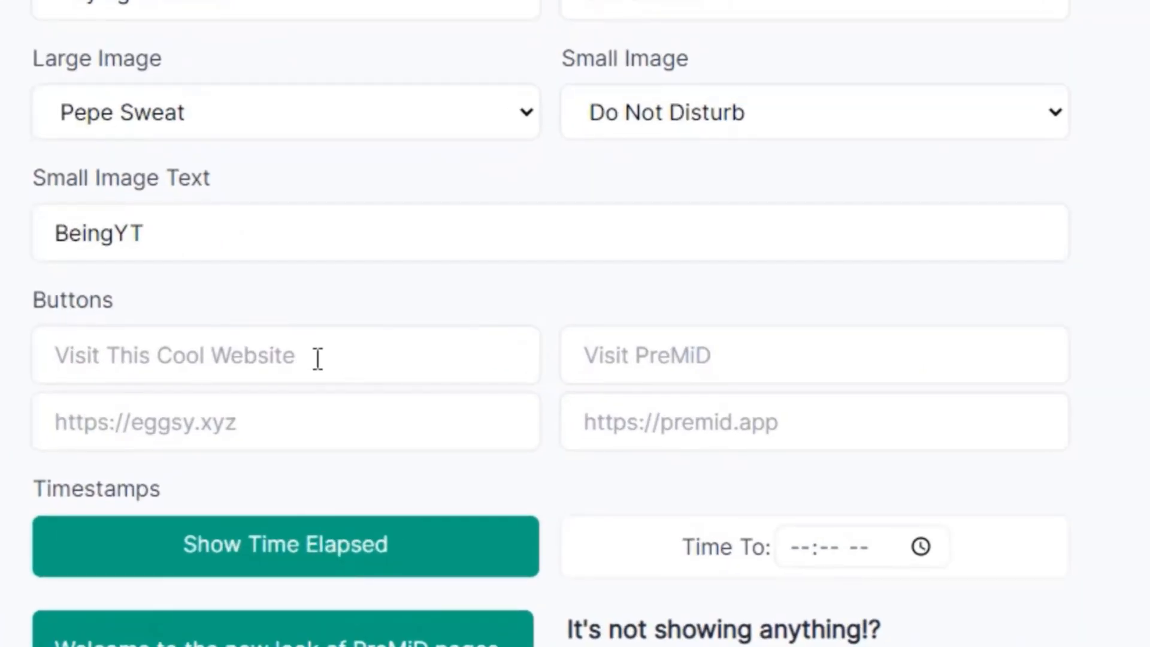
text(Join My DISCORD)
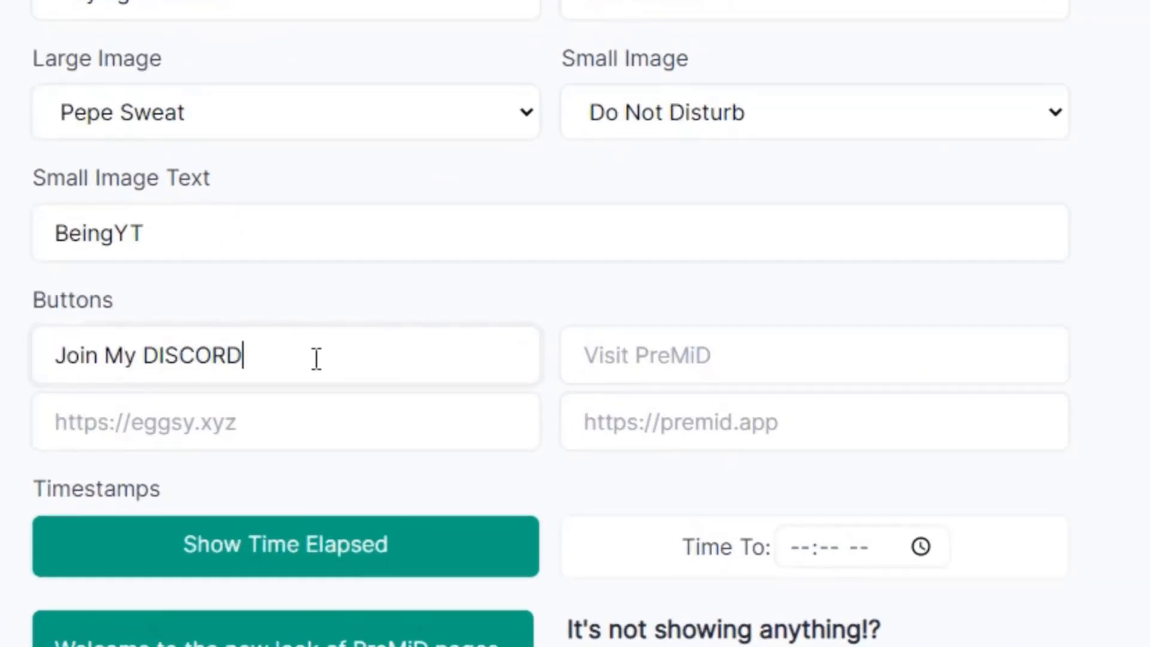
text(https://discord.gg/Q3kcj79E)
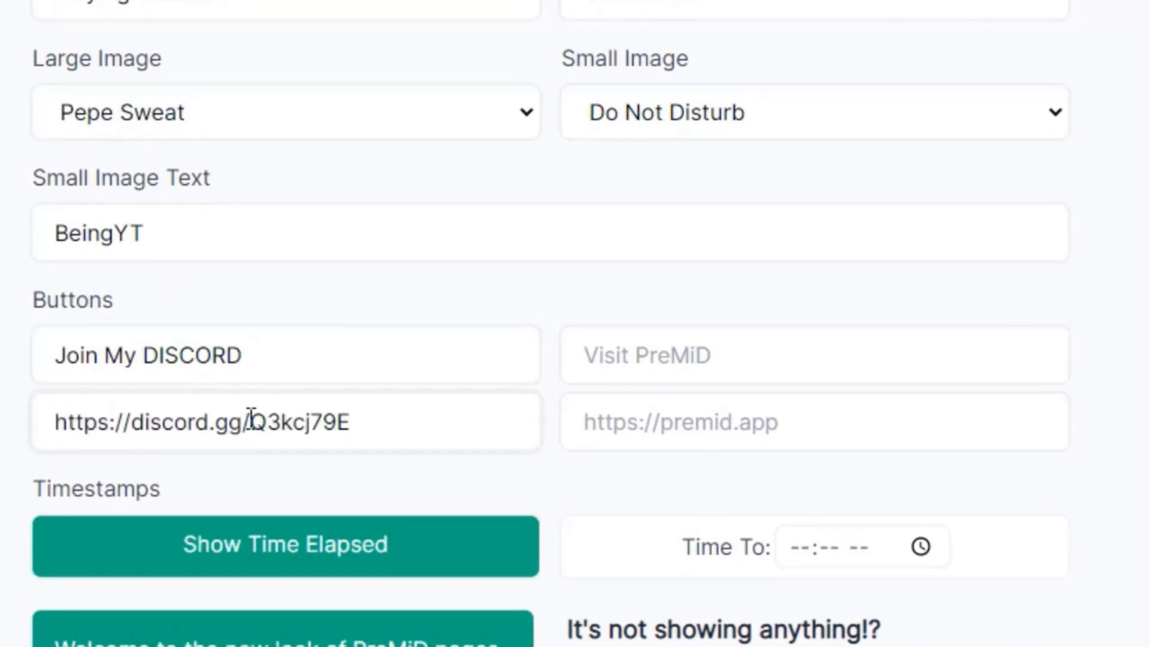
text(SU)
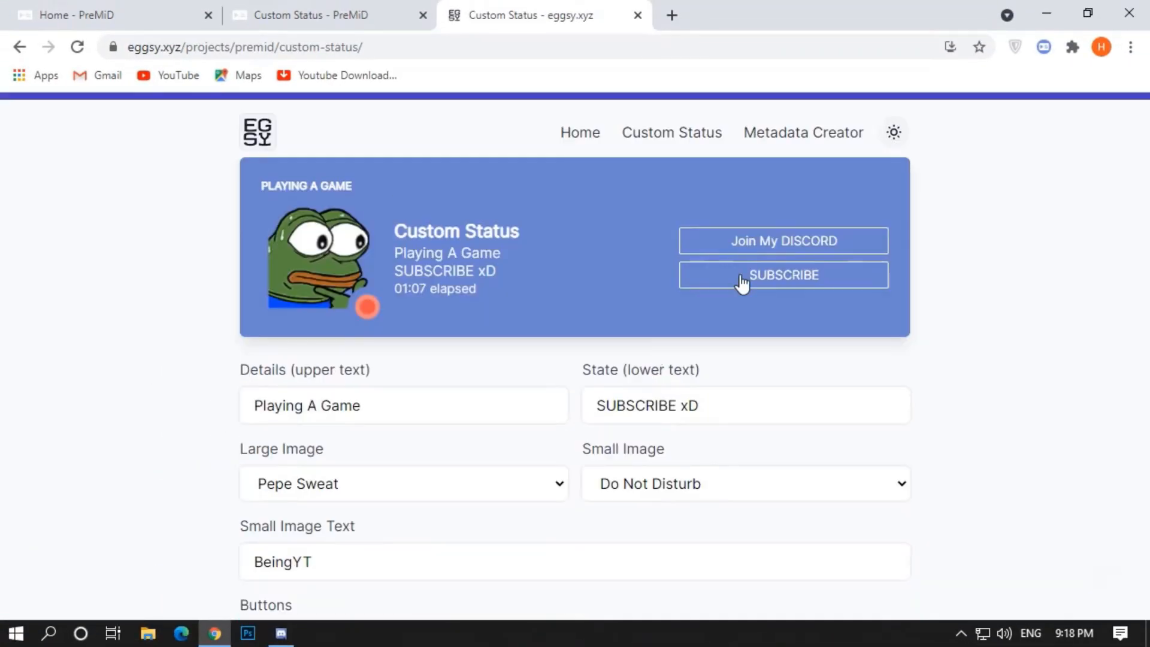
click(281, 632)
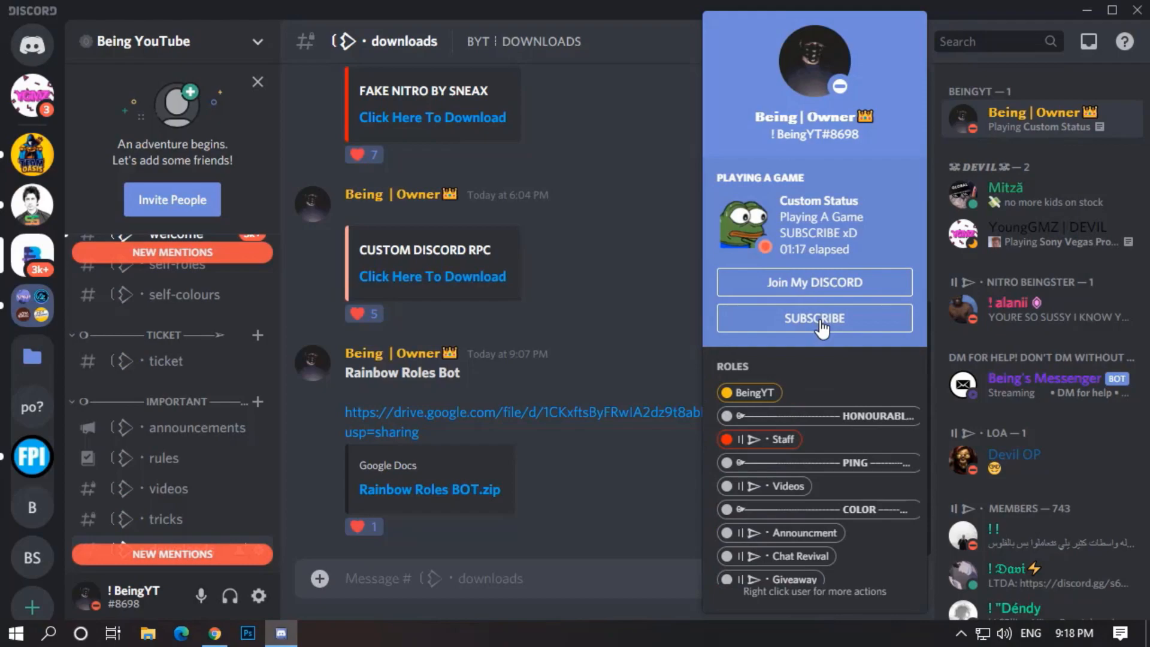
scroll(down, 3)
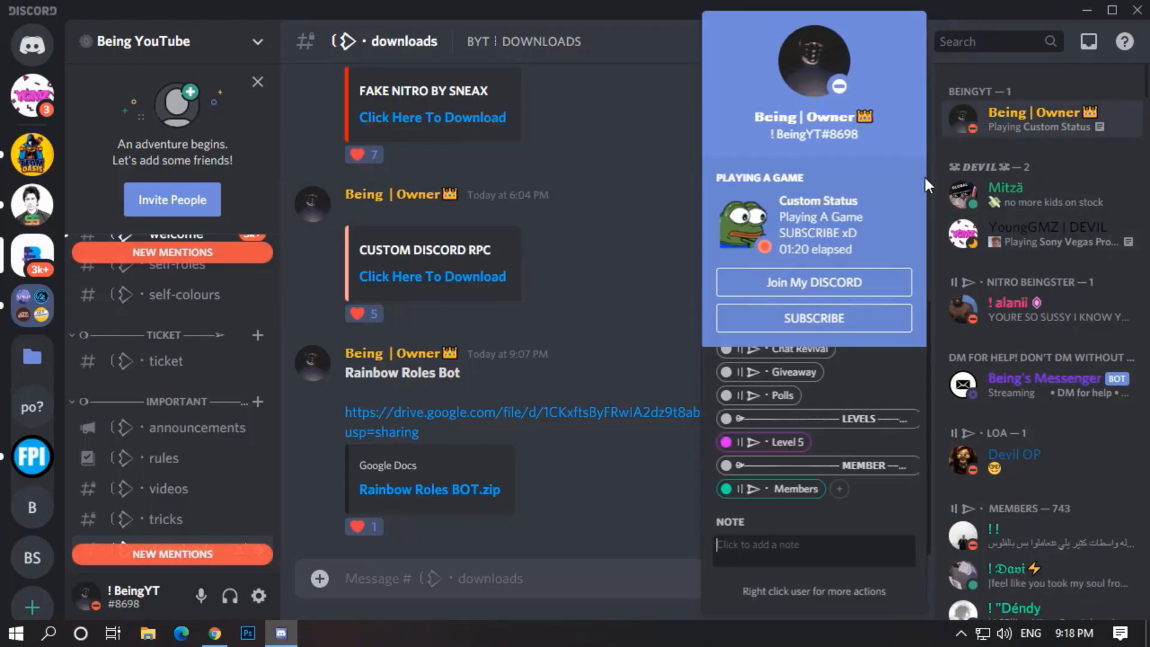